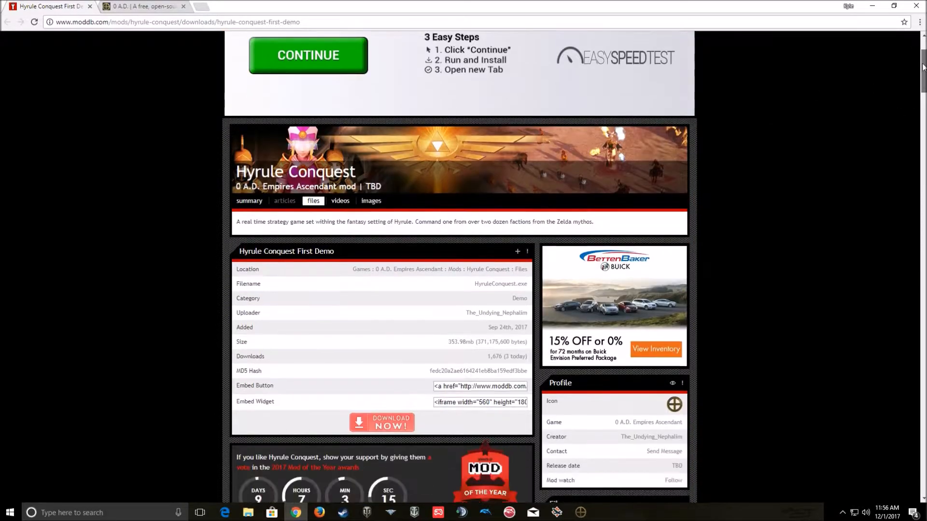
Scroll through the ModDB Hyrule Conquest First Demo page
scroll("down", 3)
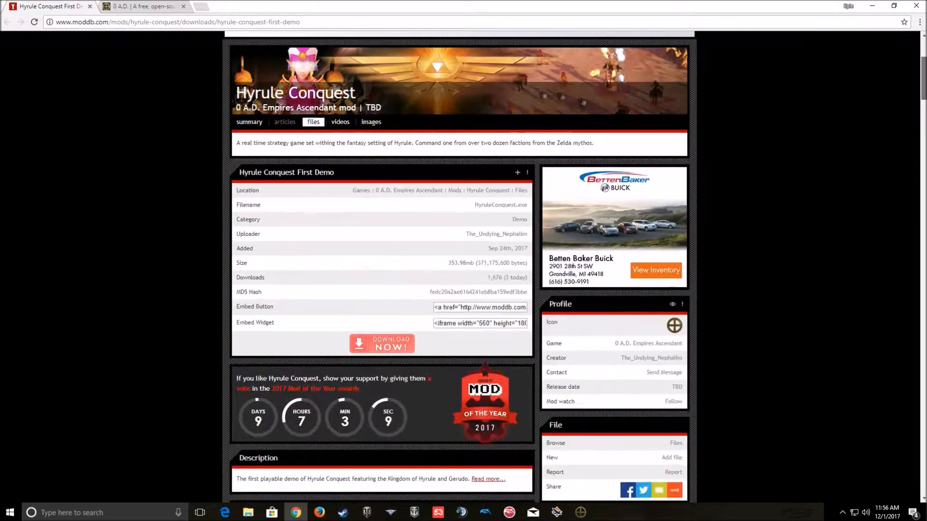
scroll("down", 3)
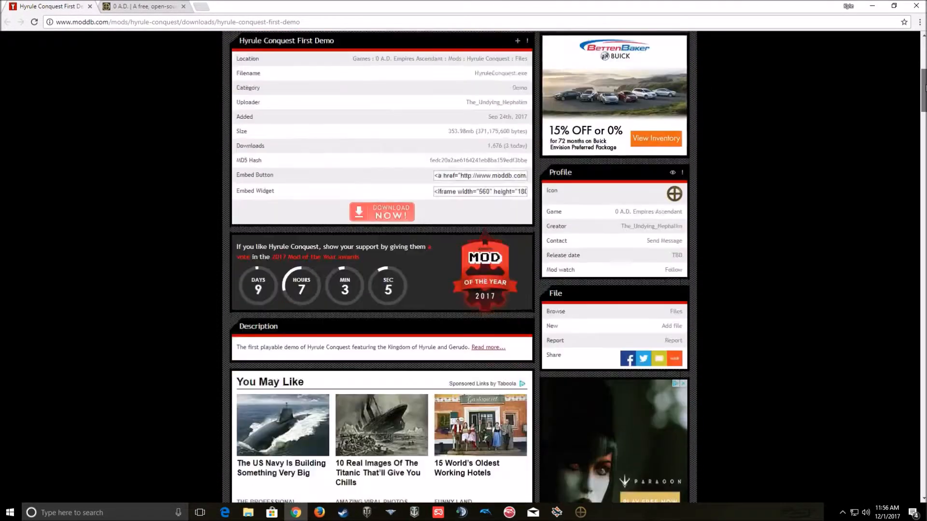
scroll("down", 3)
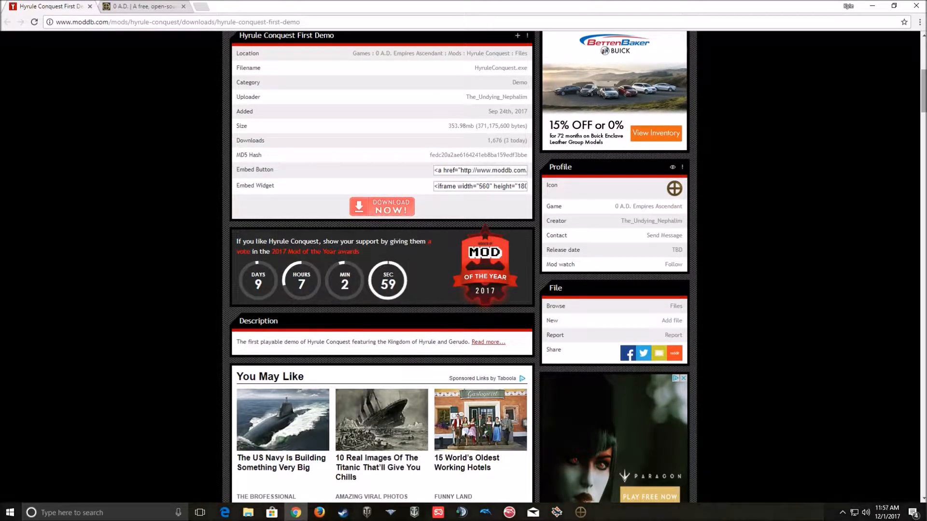
scroll("down", 3)
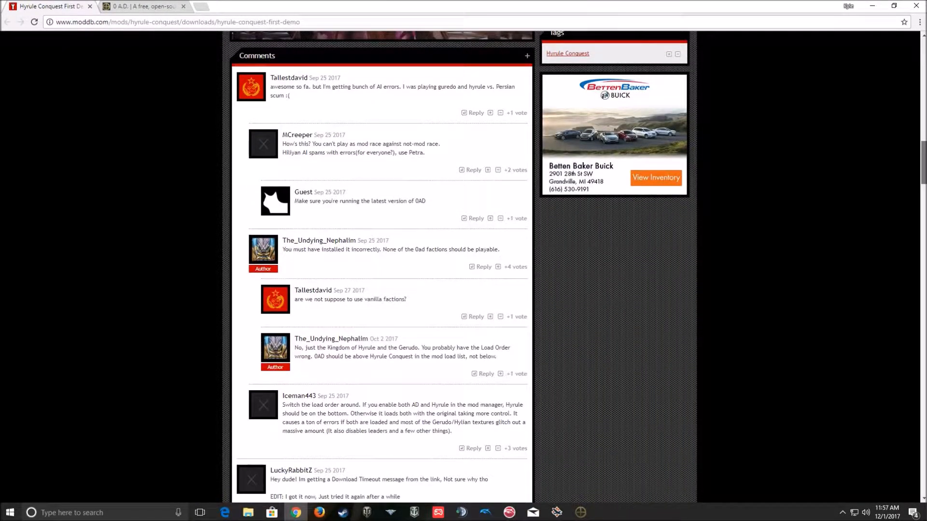
scroll("down", 3)
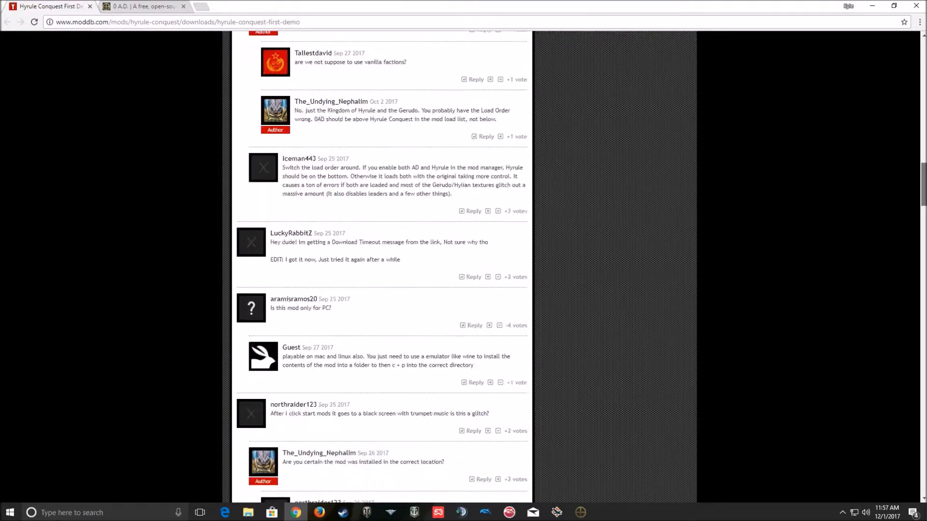
scroll("down", 3)
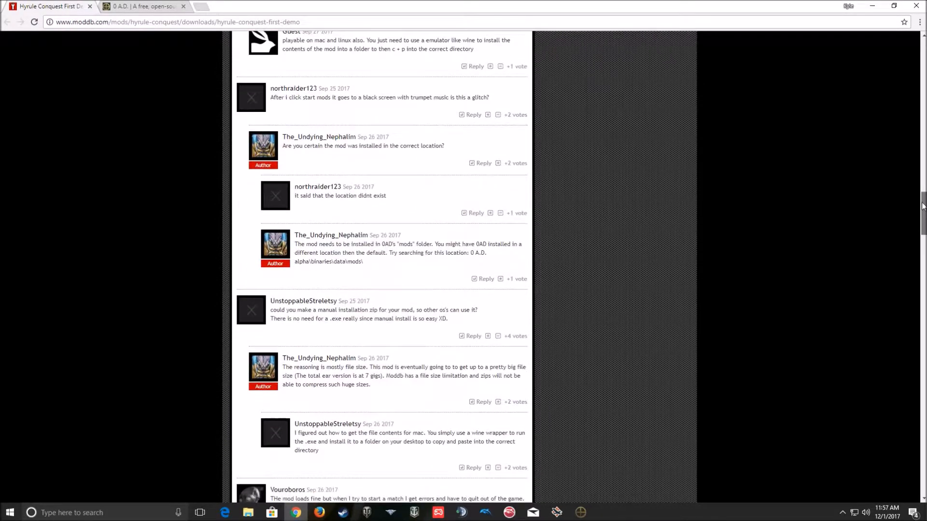
scroll("down", 3)
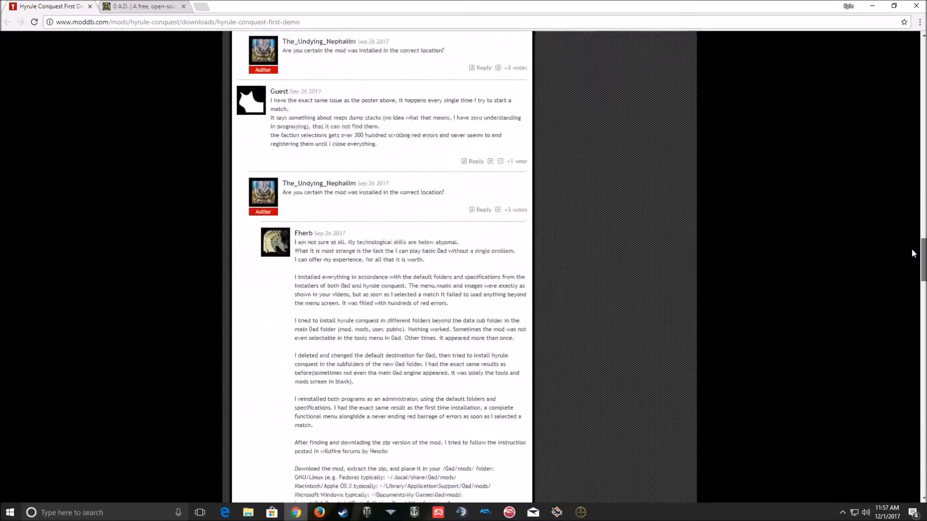
scroll("down", 3)
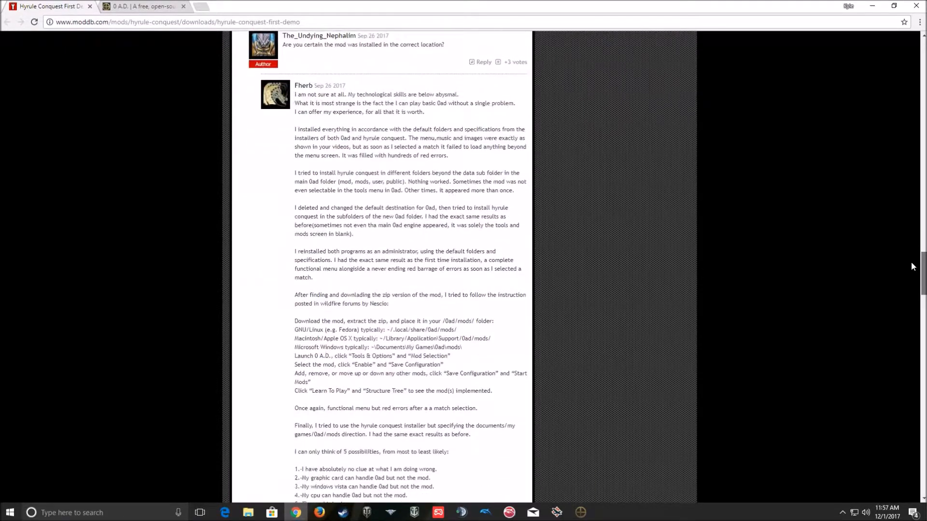
scroll("down", 3)
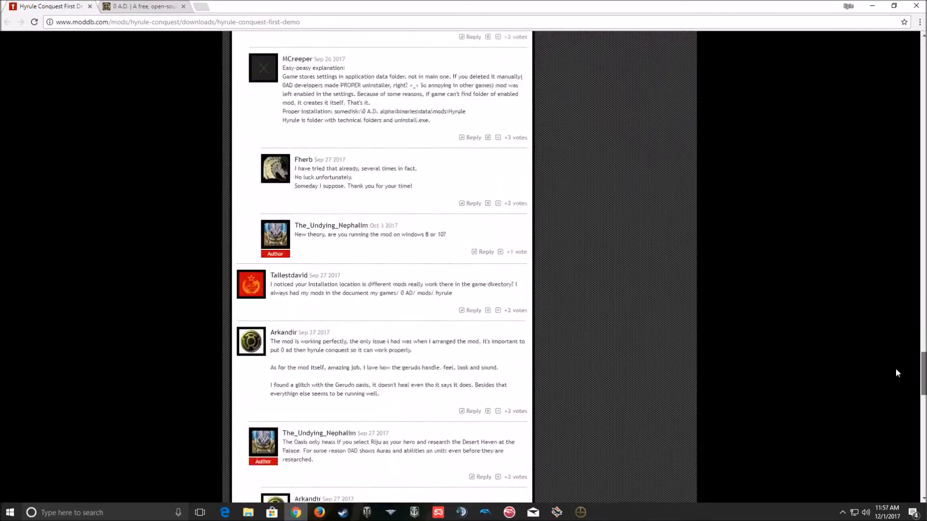
scroll("down", 3)
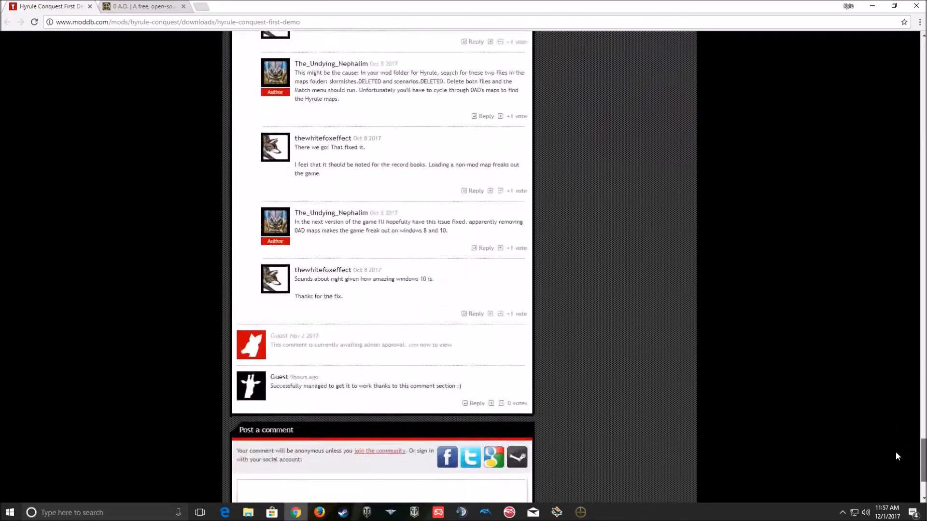
scroll("up", 3)
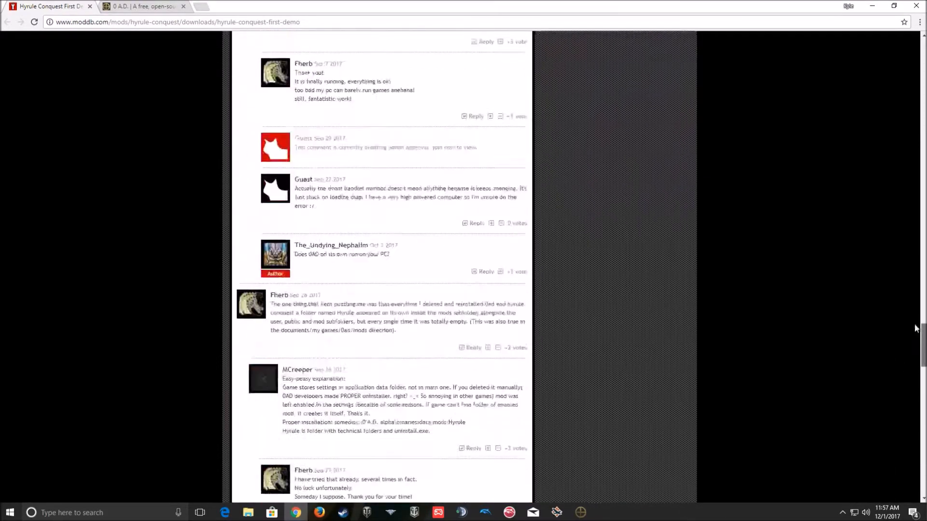
scroll("up", 3)
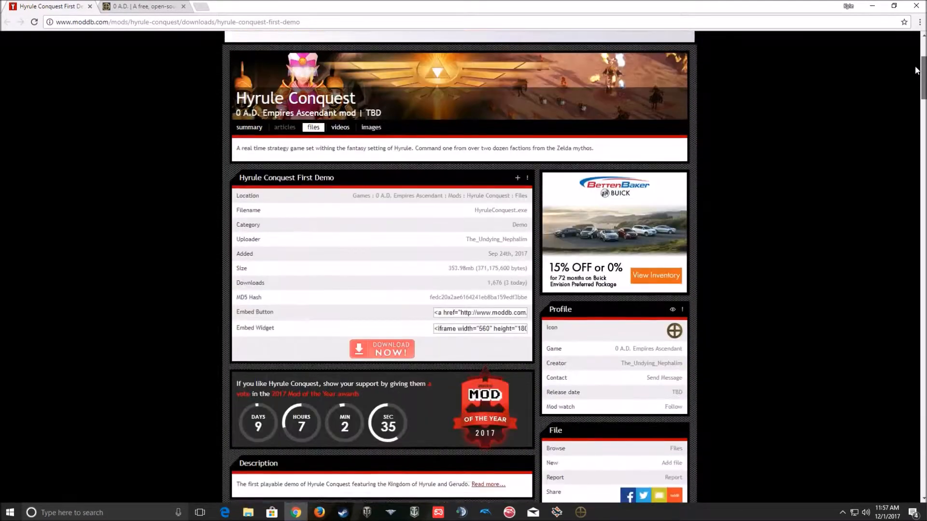
scroll("down", 3)
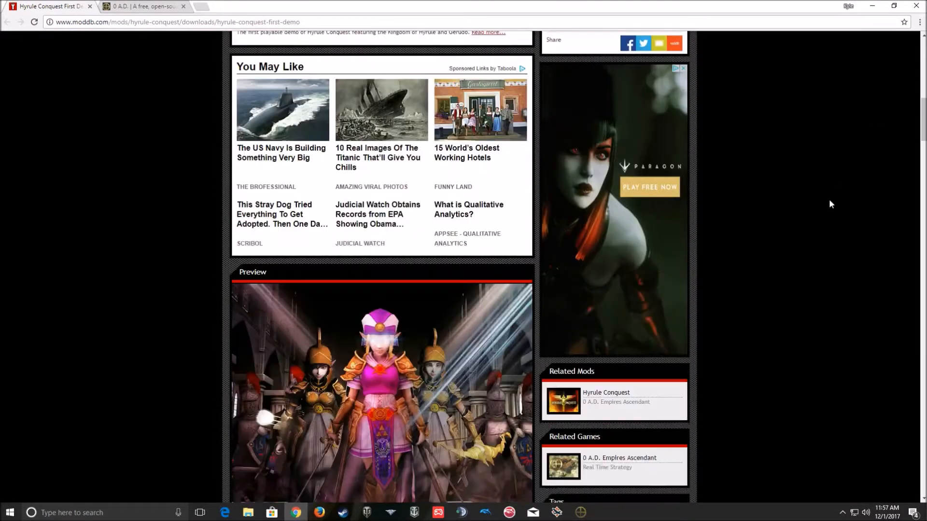
scroll("down", 3)
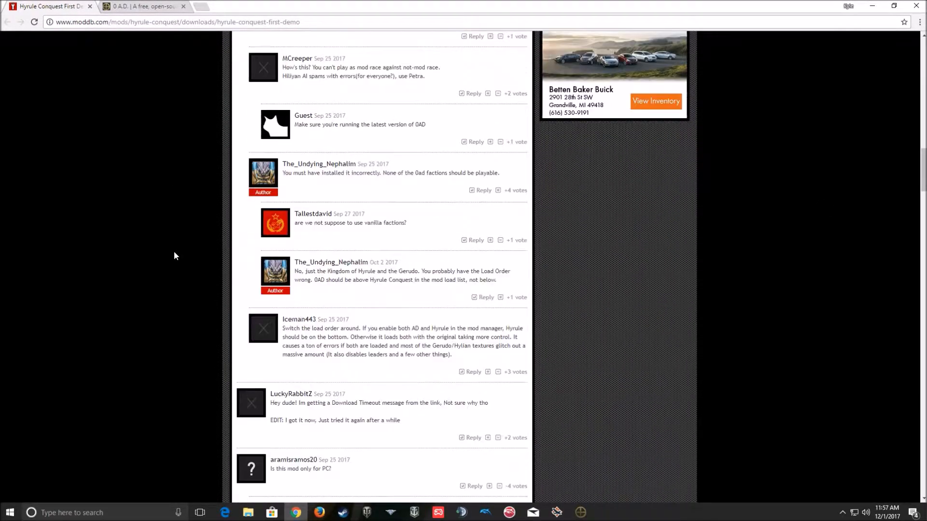
scroll("down", 3)
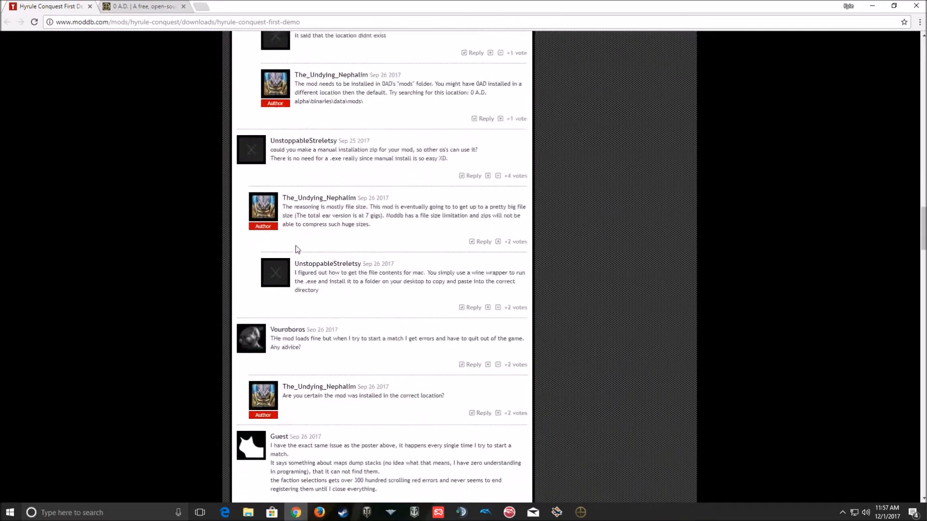
scroll("down", 3)
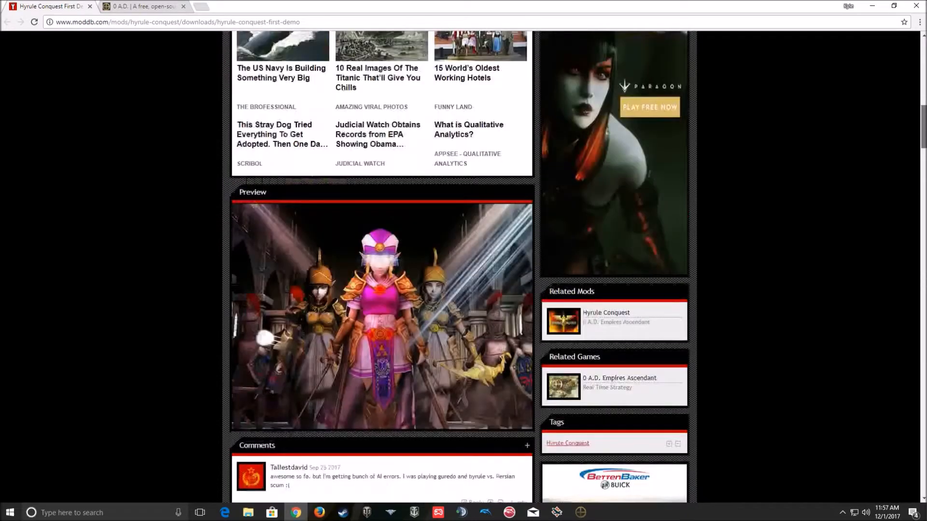
On the 0 A.D. tab, open the Windows download page, then return to the ModDB demo tab
left_click(142, 7)
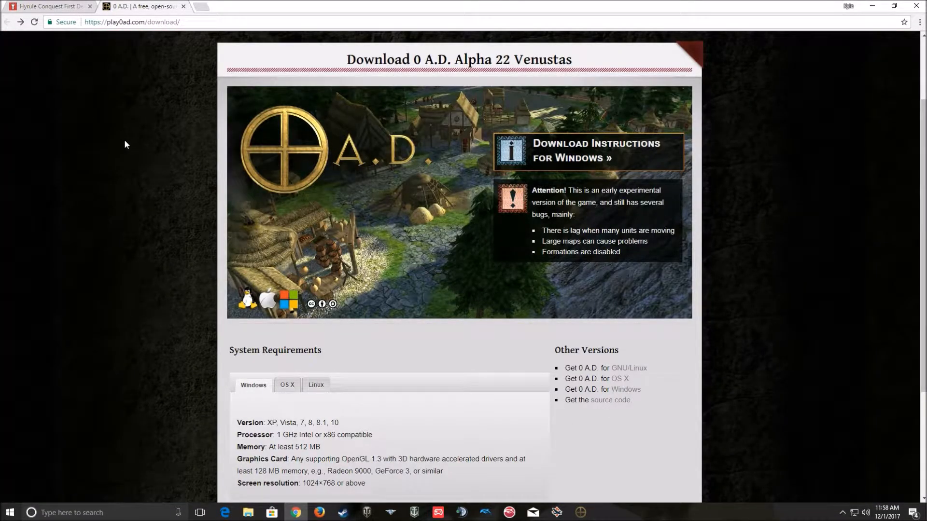
mouse_move(141, 126)
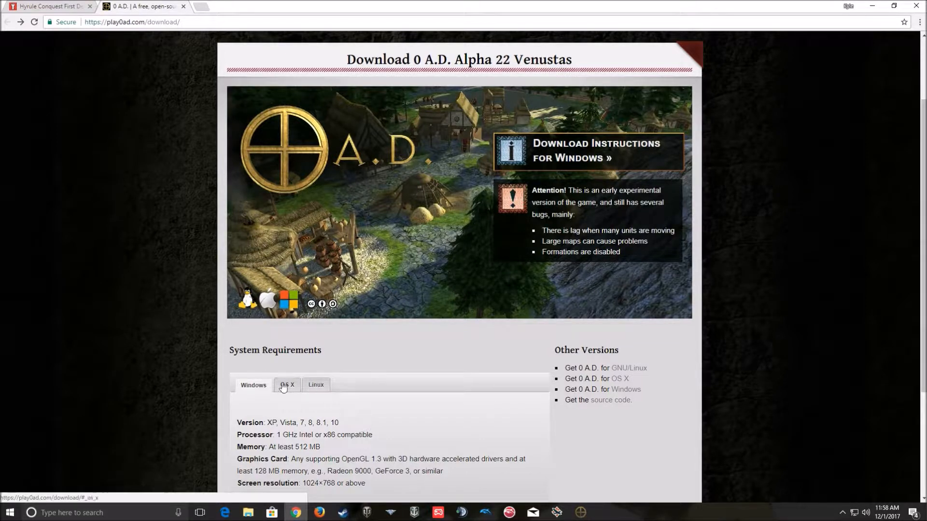
left_click(587, 150)
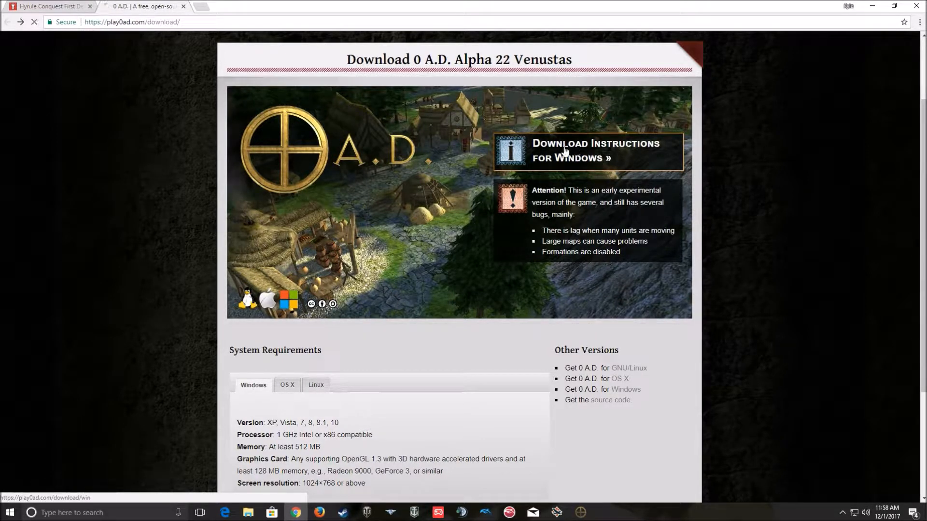
left_click(588, 150)
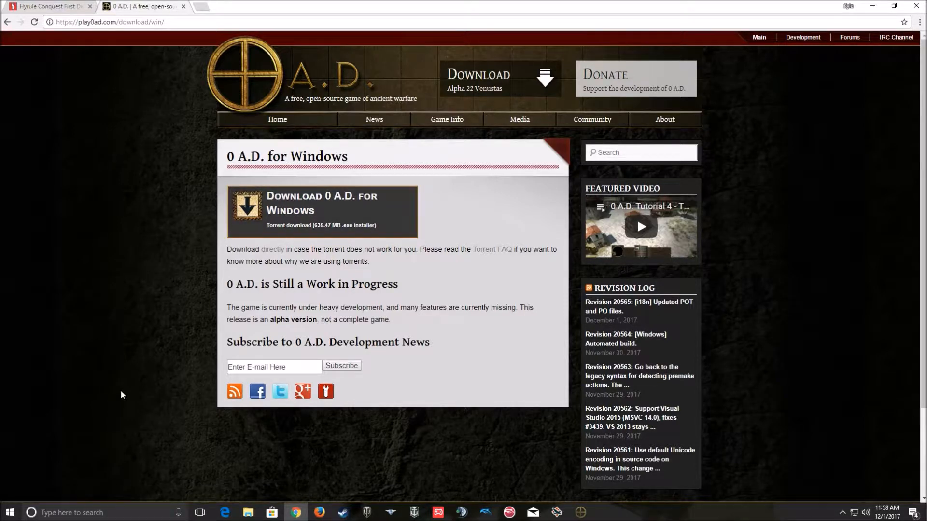
mouse_move(3, 473)
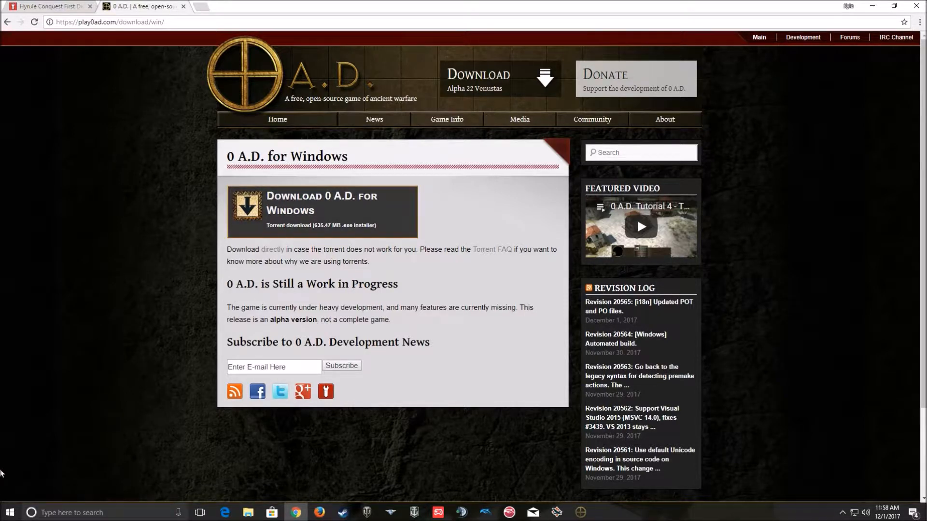
mouse_move(92, 477)
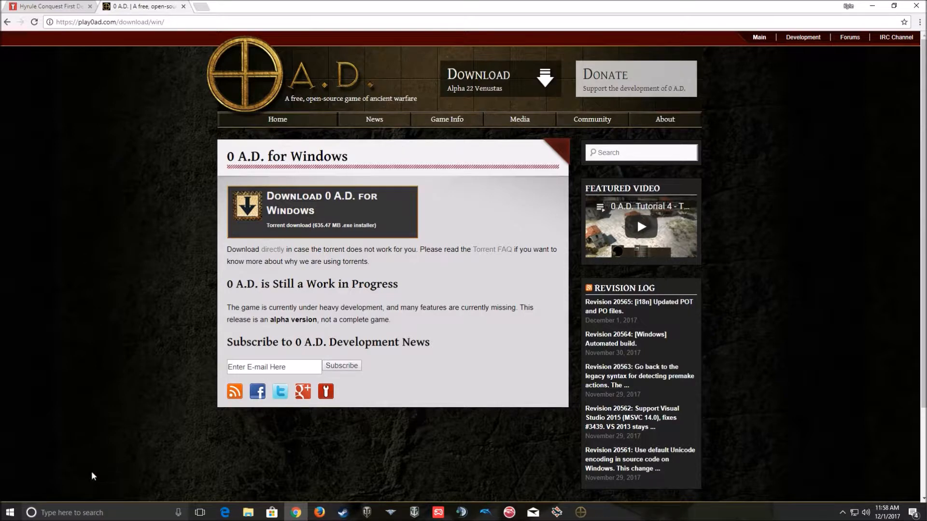
mouse_move(84, 500)
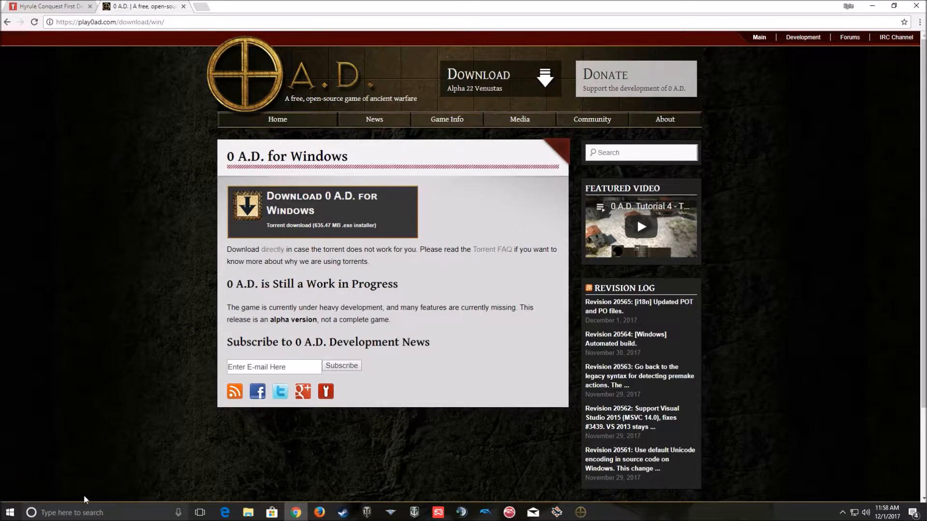
mouse_move(105, 495)
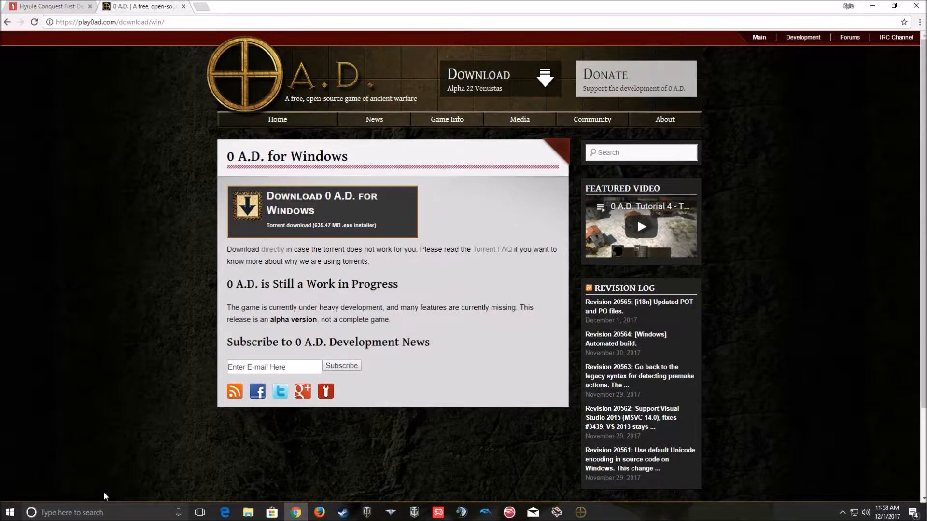
mouse_move(32, 490)
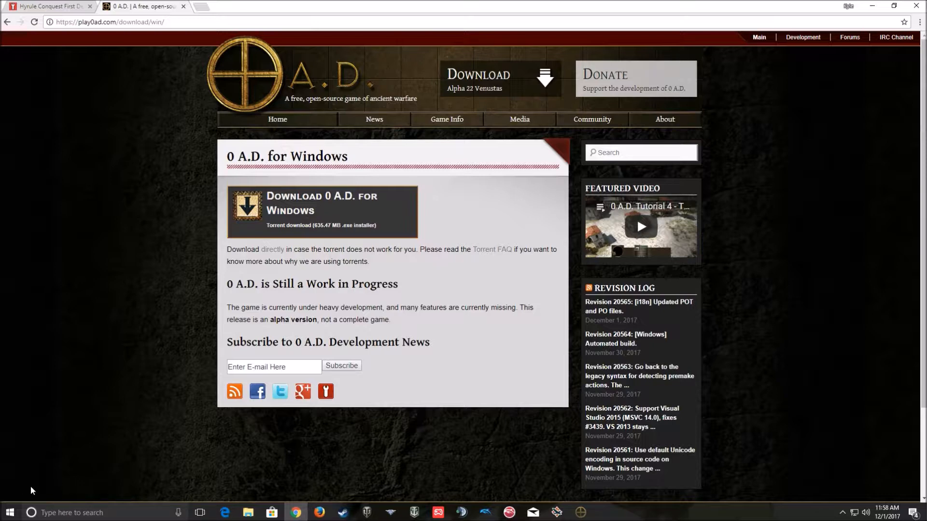
mouse_move(106, 340)
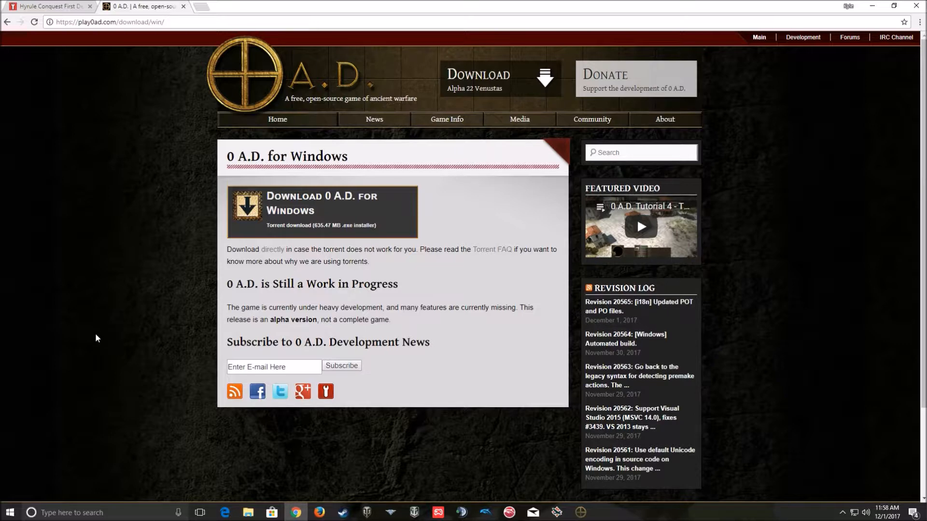
mouse_move(100, 106)
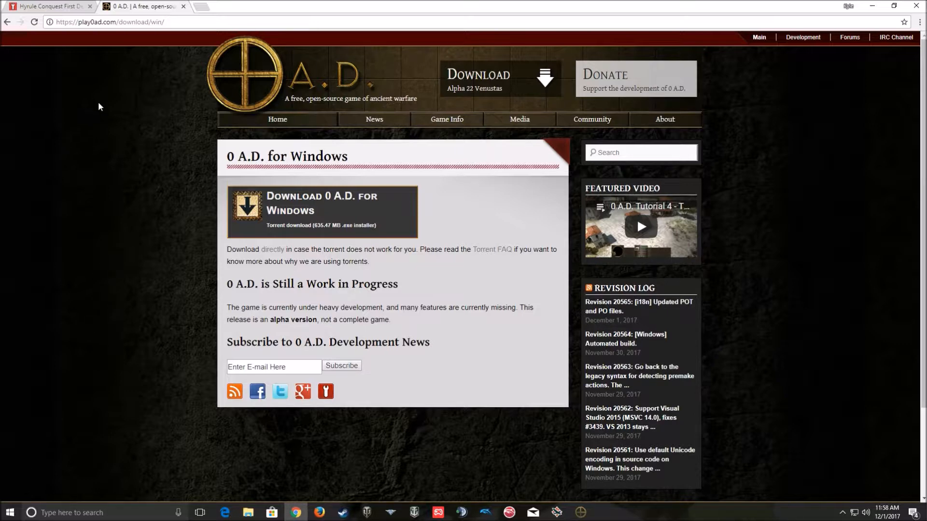
mouse_move(324, 236)
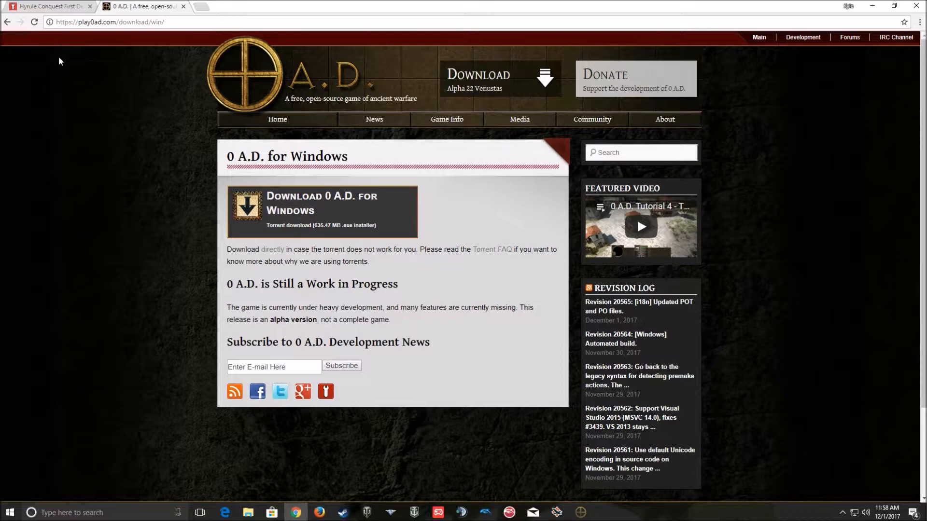
left_click(47, 6)
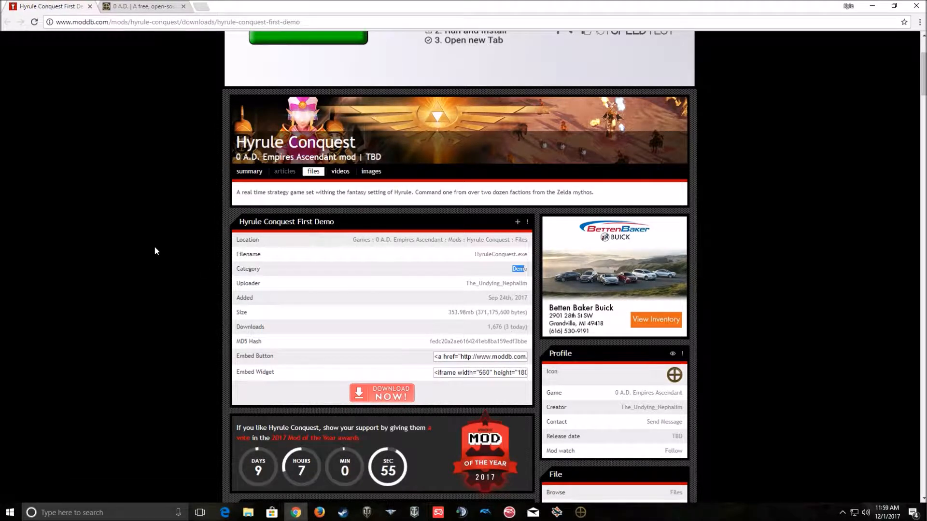
scroll("down", 3)
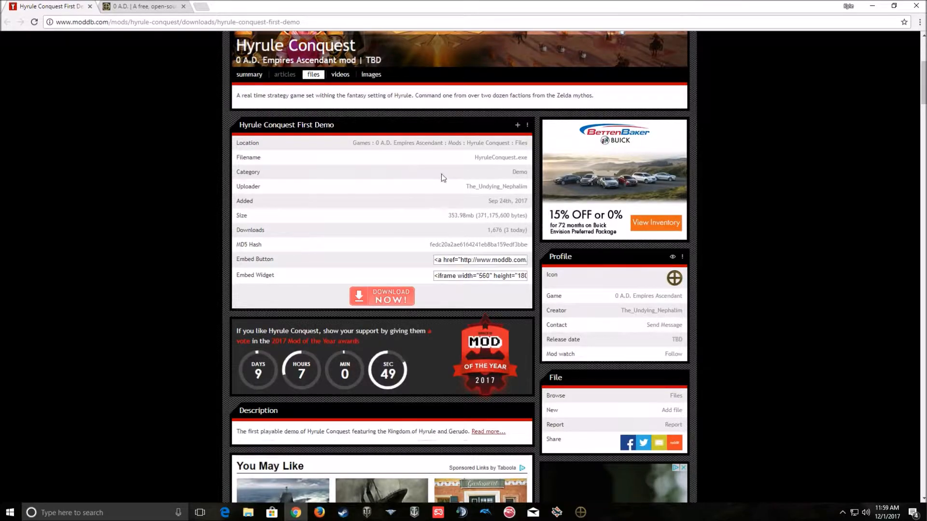
scroll("down", 3)
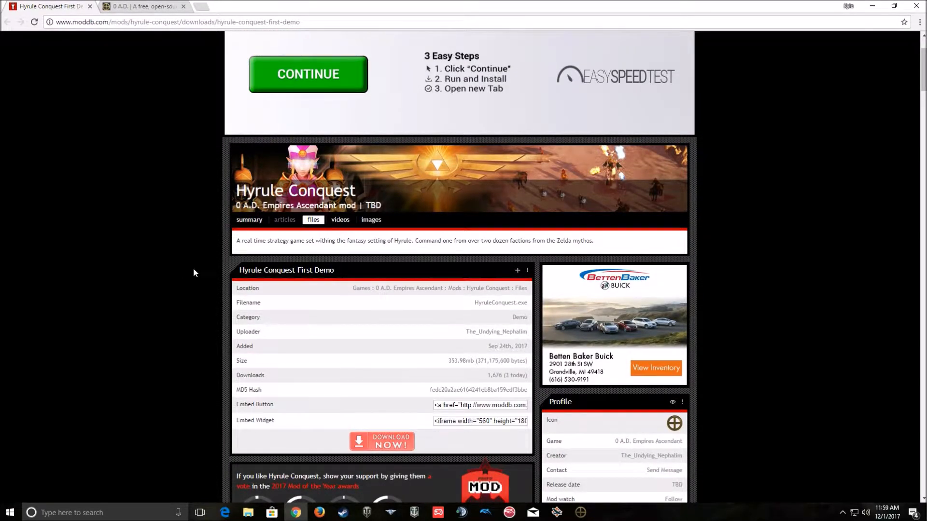
mouse_move(347, 368)
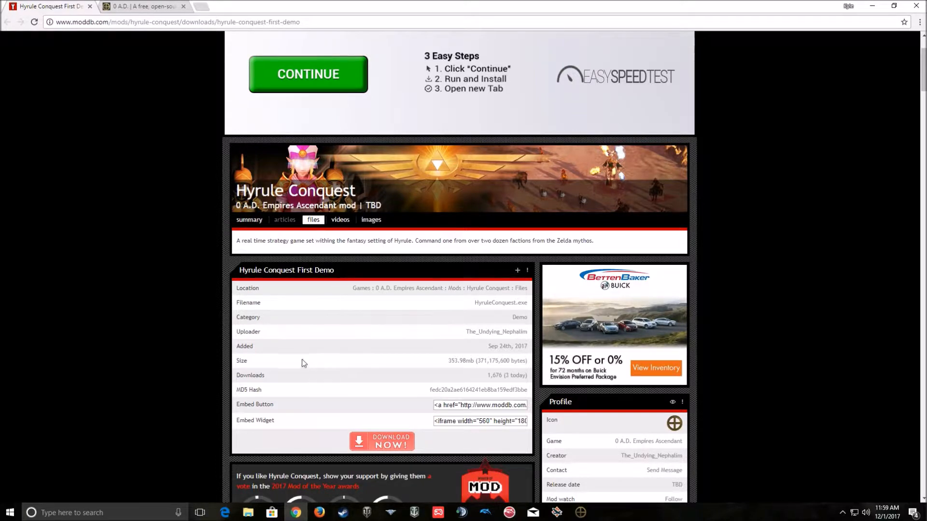
mouse_move(444, 364)
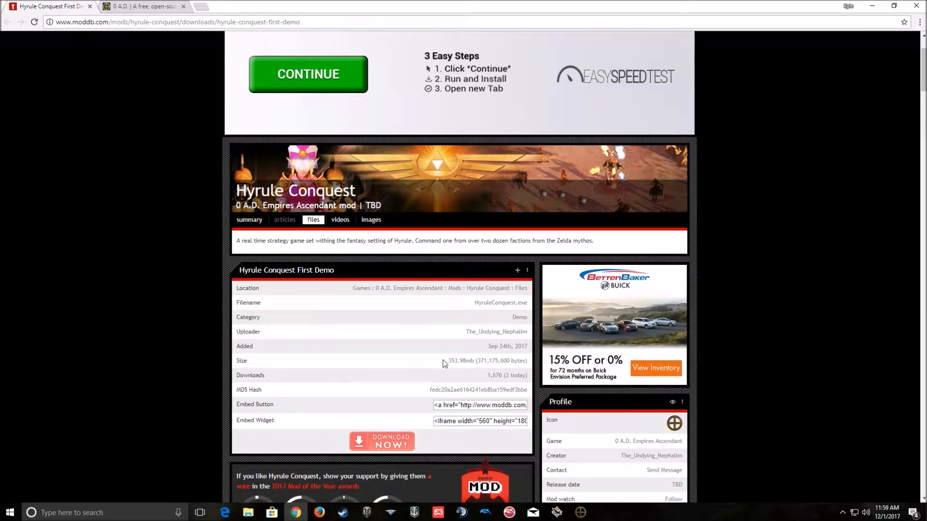
scroll("down", 3)
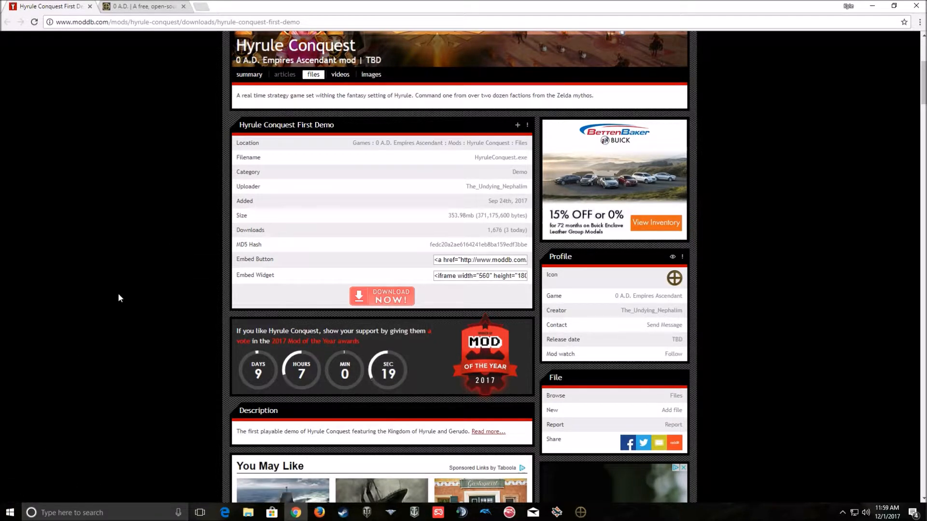
mouse_move(129, 312)
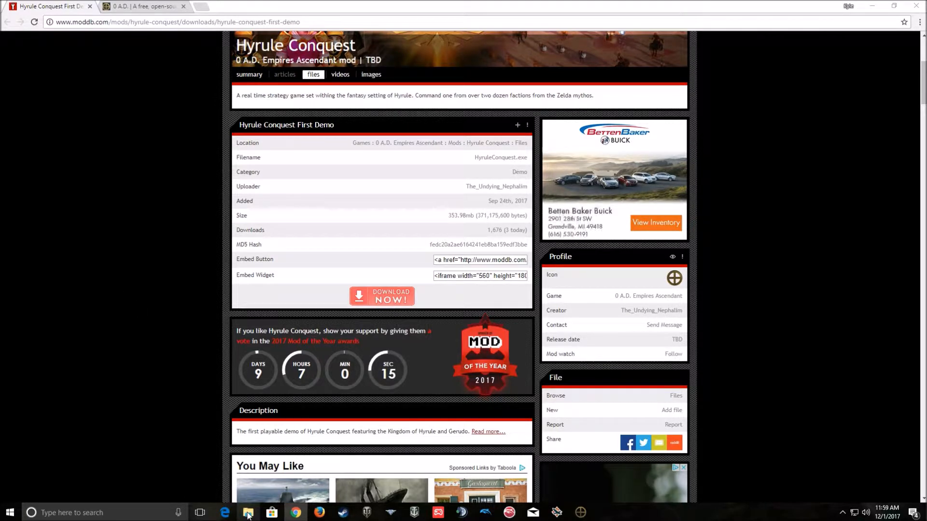
Open Downloads in File Explorer and run the 0ad-0.22-alpha-win32 installer
left_click(248, 513)
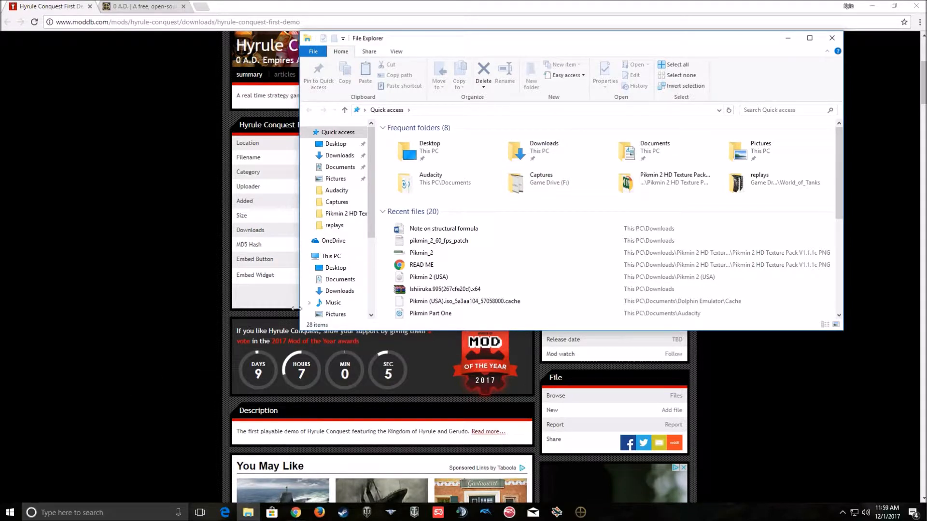
left_click(340, 155)
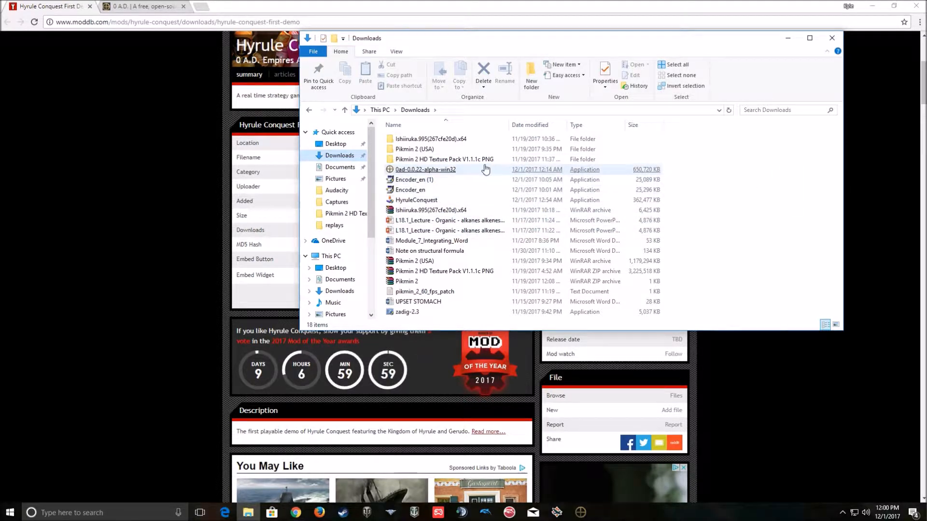
left_click(426, 169)
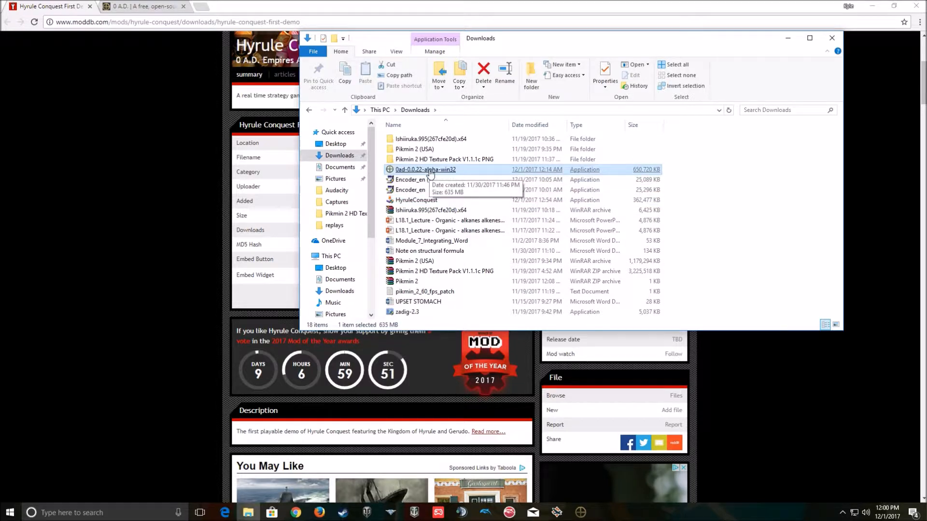
right_click(426, 169)
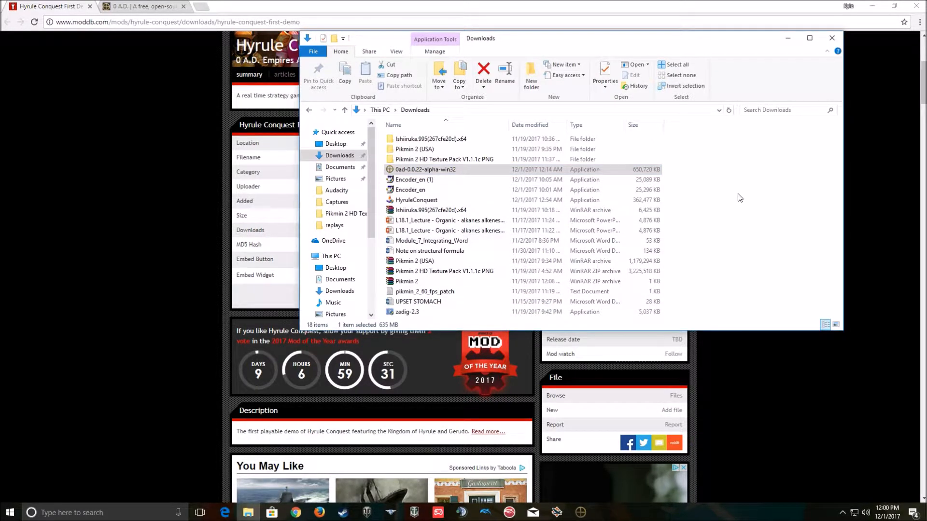
double_click(423, 169)
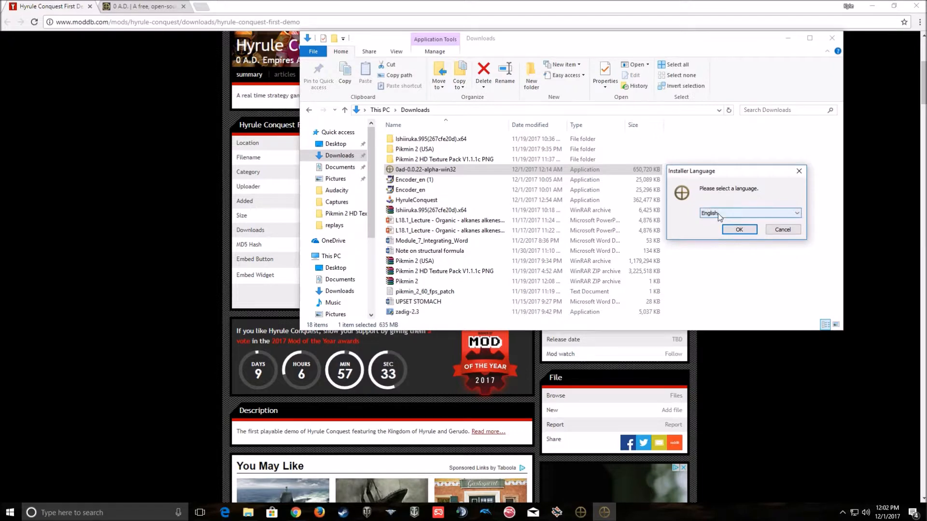
Choose English, pass the welcome page, and set the install folder to F:\0 A.D. alpha\
left_click(739, 230)
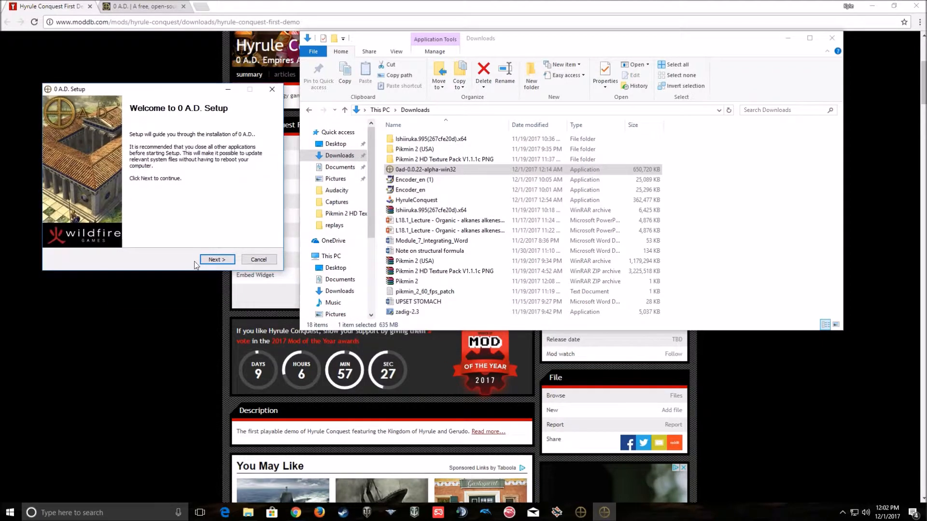
left_click(216, 259)
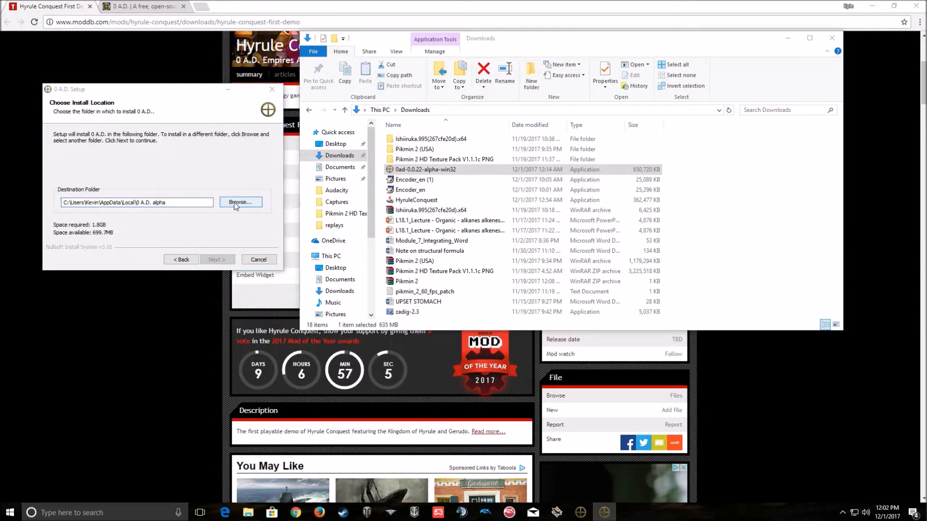
left_click(240, 203)
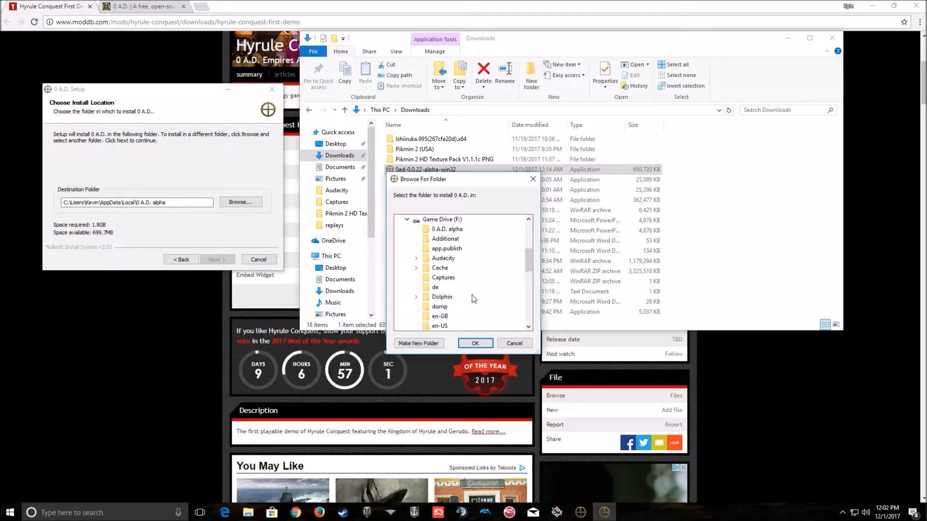
left_click(447, 229)
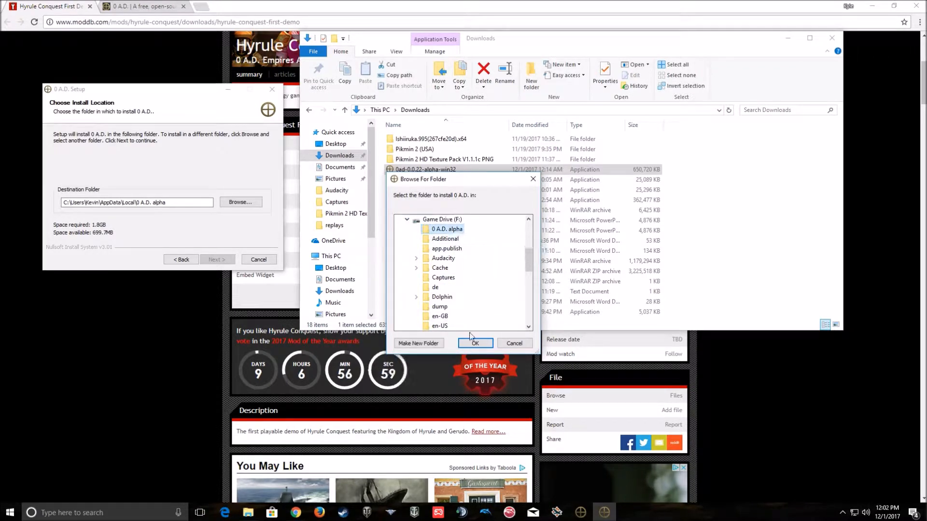
left_click(475, 344)
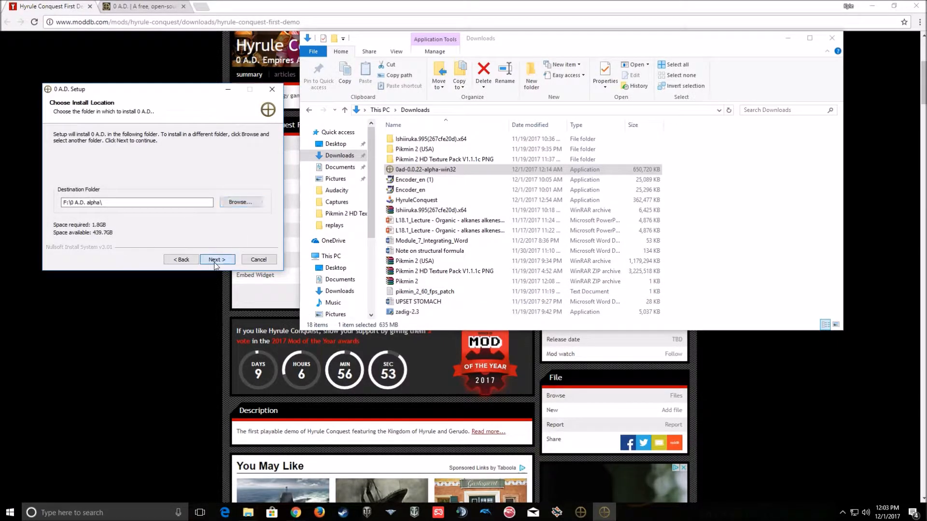
Accept the install location, tick 'Do not create shortcuts', and start the installation
left_click(216, 259)
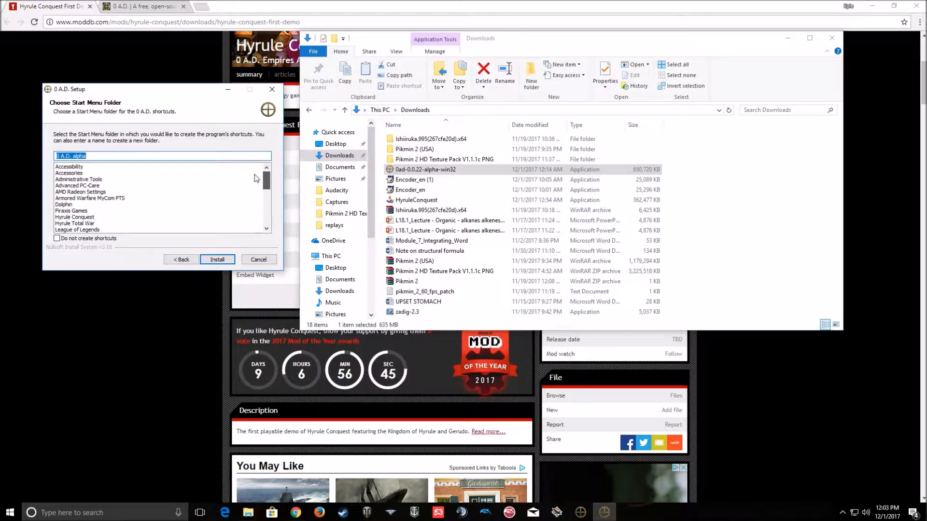
left_click(58, 238)
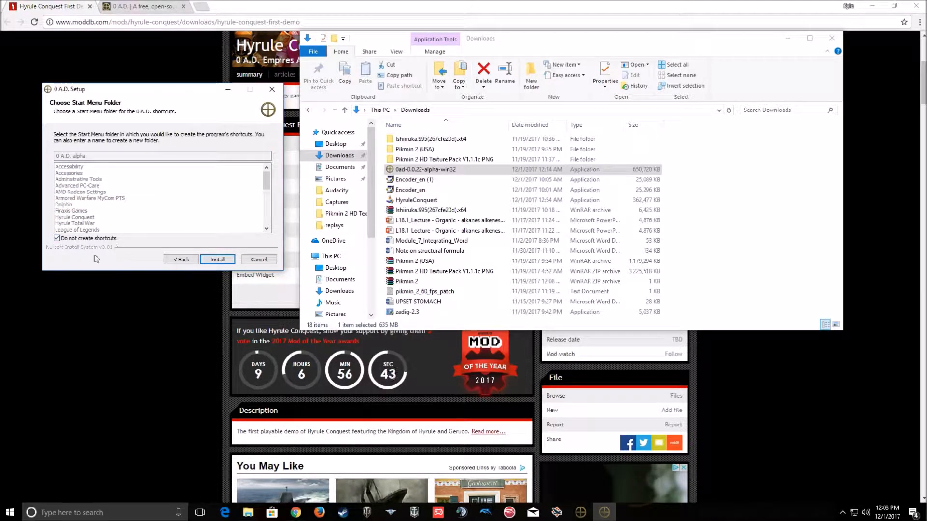
mouse_move(217, 259)
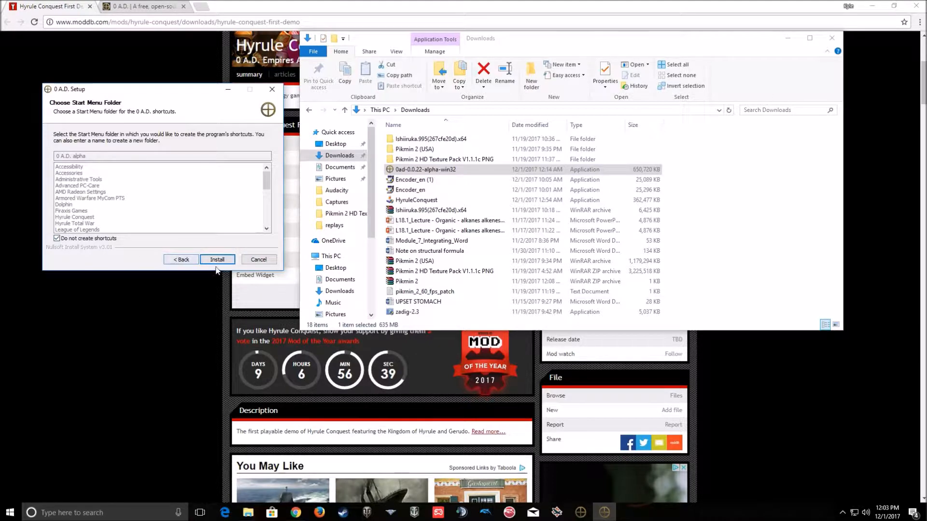
left_click(217, 260)
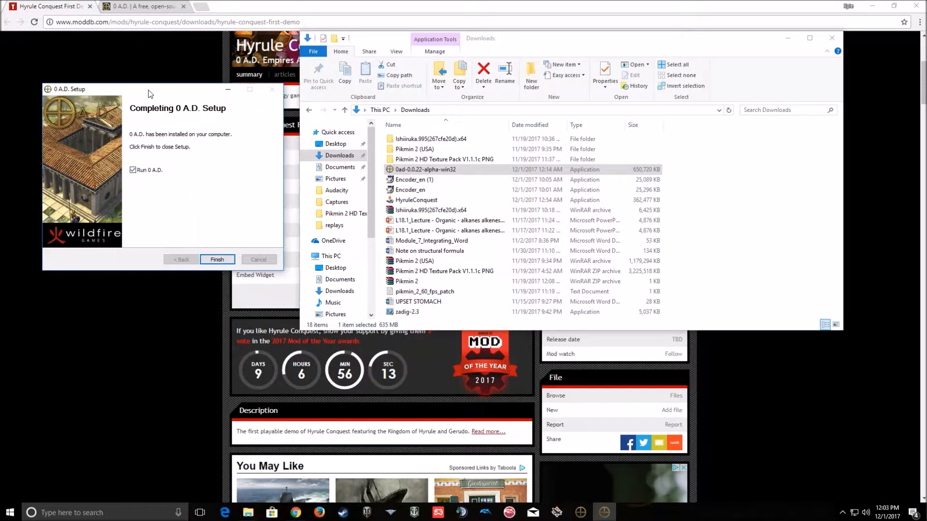
Move the setup window aside, untick 'Run 0 A.D.', and finish setup
left_click_drag(149, 94, 108, 45)
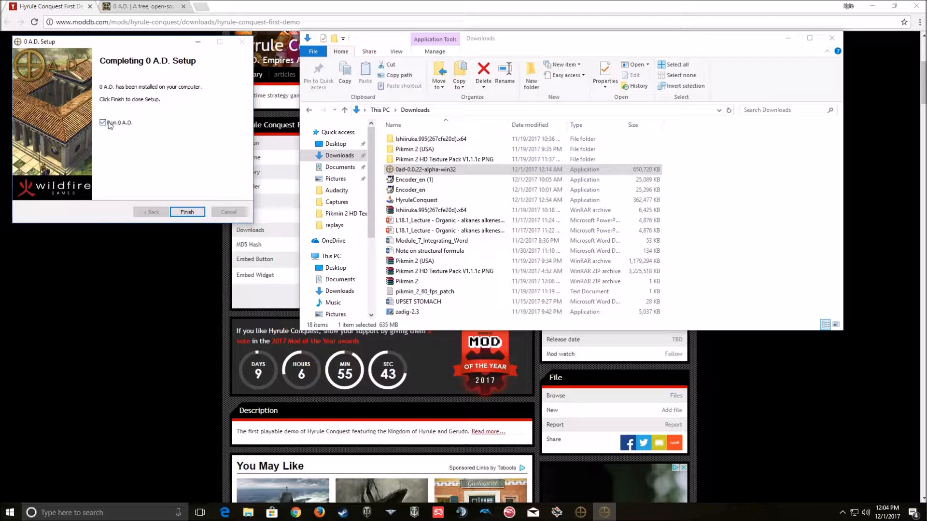
left_click(103, 122)
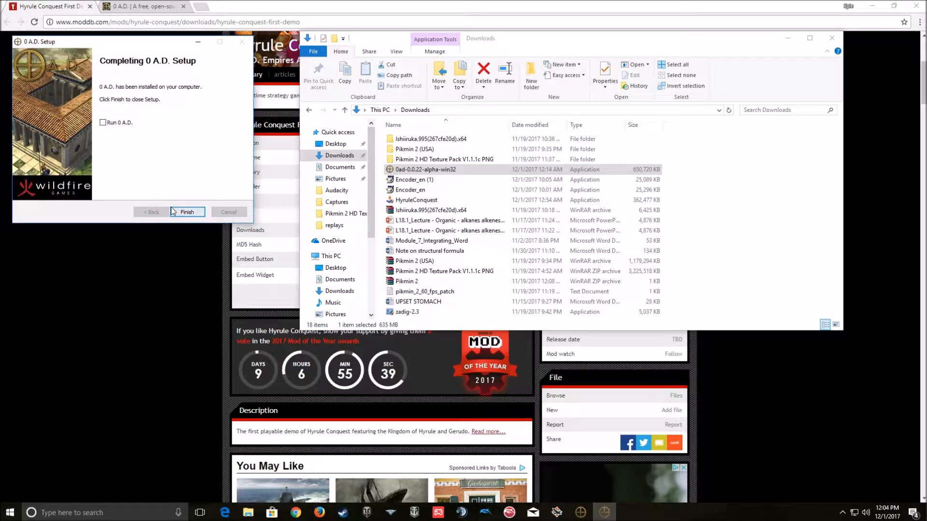
left_click(186, 212)
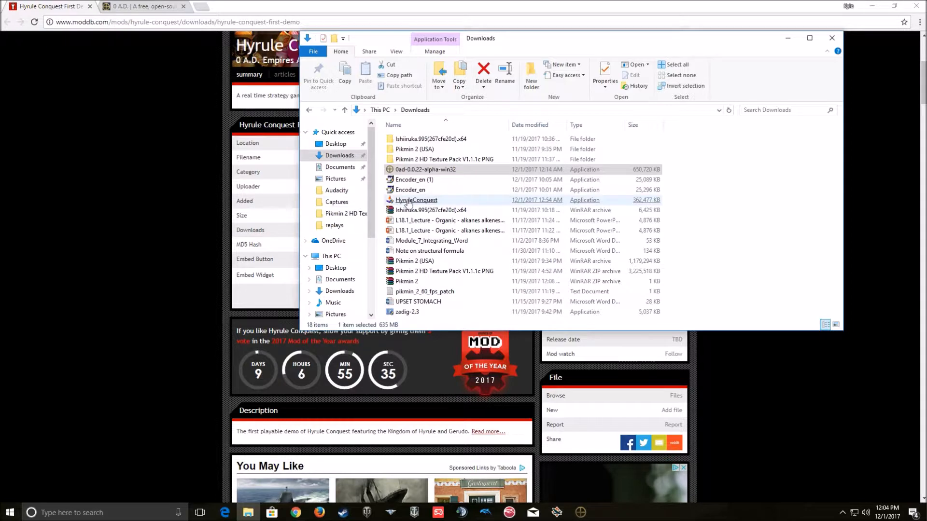
mouse_move(416, 200)
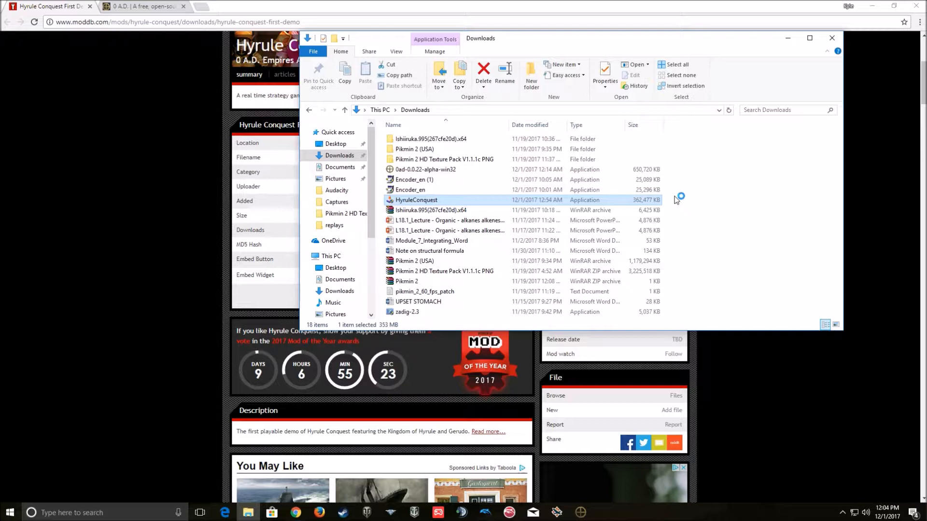
Launch HyruleConquest.exe from Downloads and continue past its welcome page
double_click(416, 199)
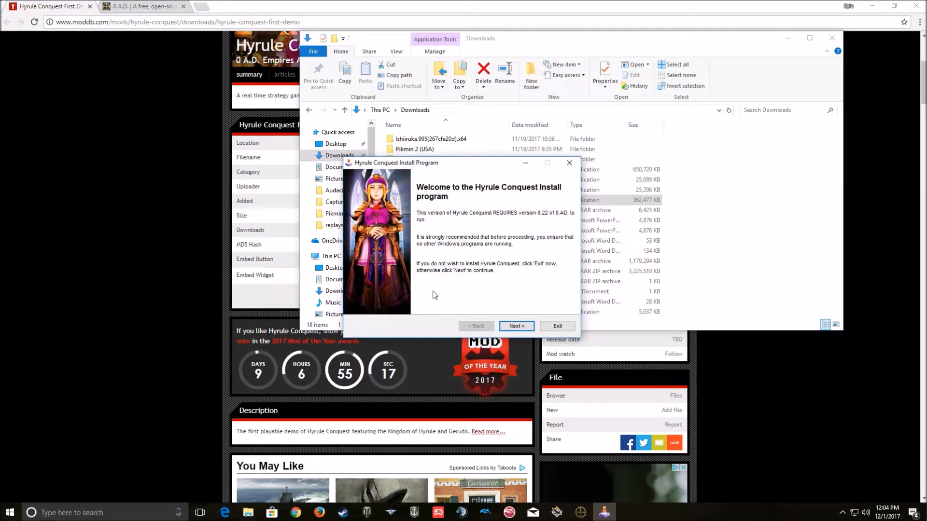
left_click(515, 326)
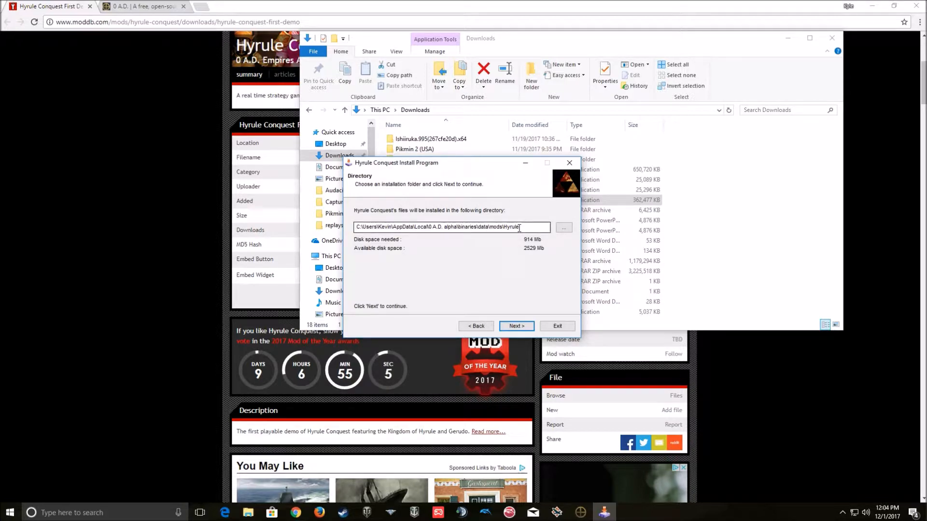
Browse to F:\0 A.D. alpha\binaries\data\mods and create a new 'Hyrule' folder there
left_click(563, 229)
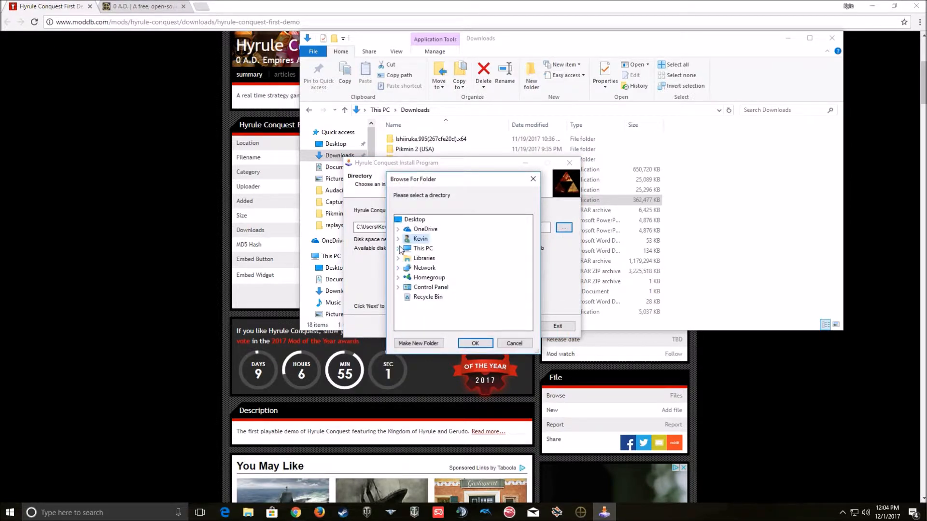
left_click(398, 248)
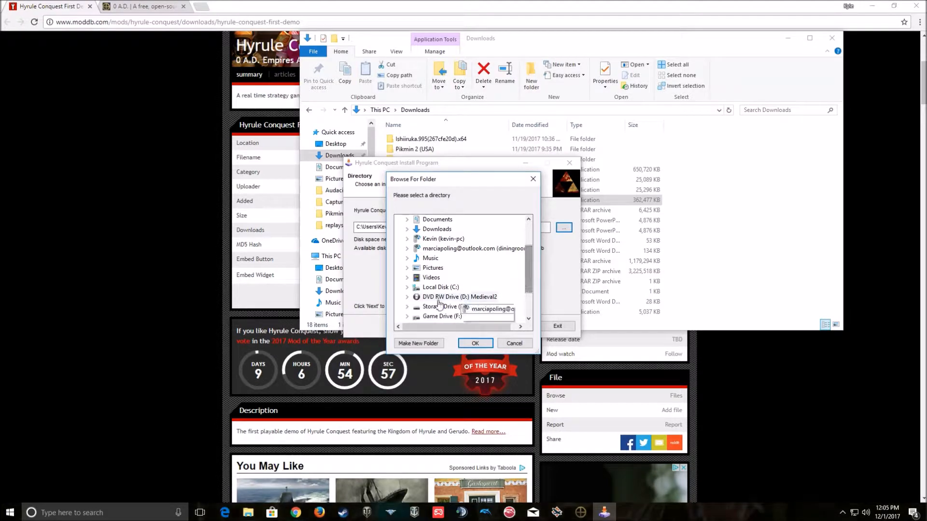
left_click(406, 316)
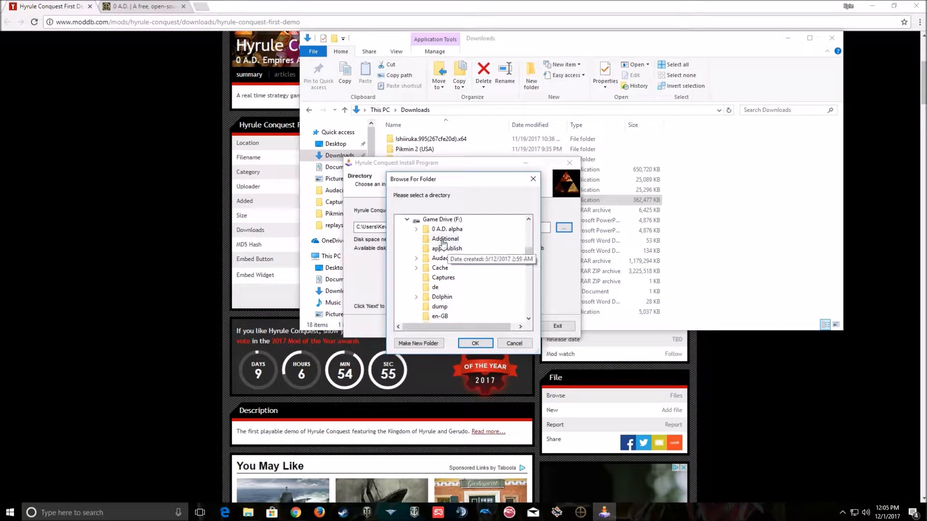
left_click(416, 229)
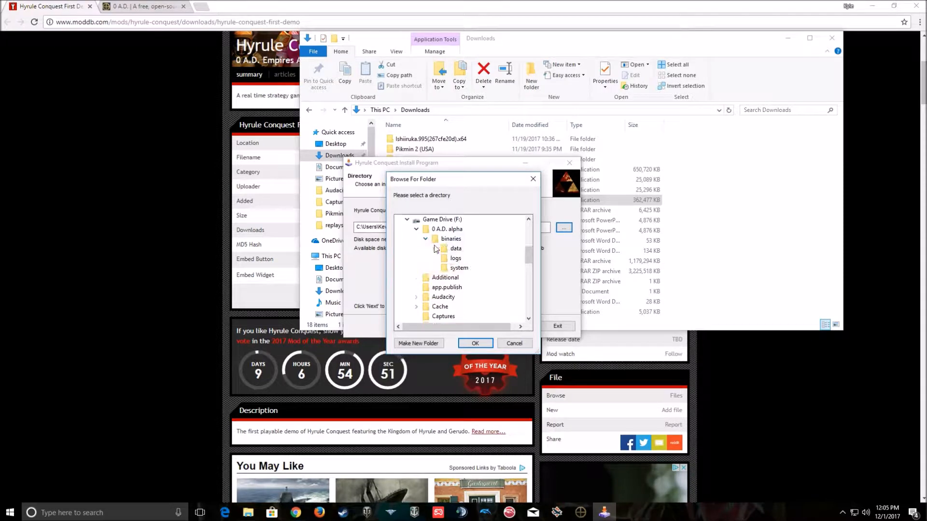
left_click(435, 248)
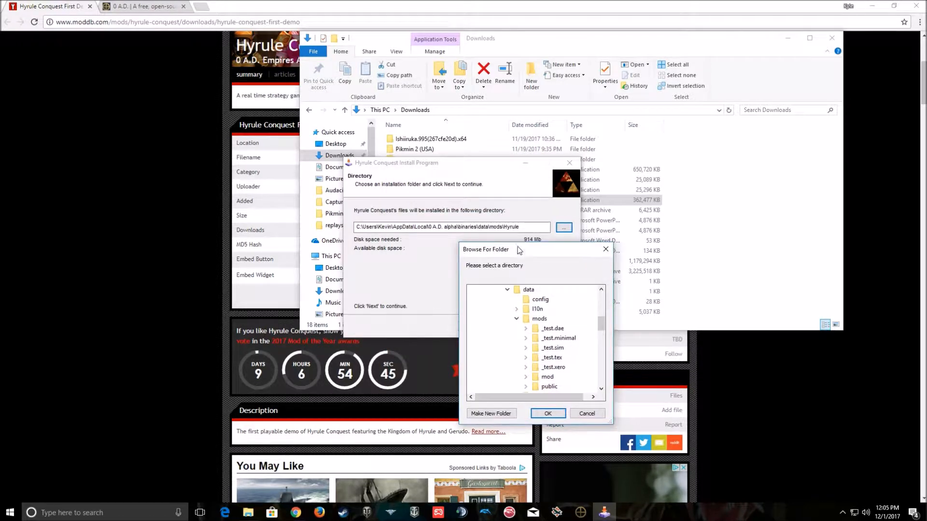
scroll("down", 3)
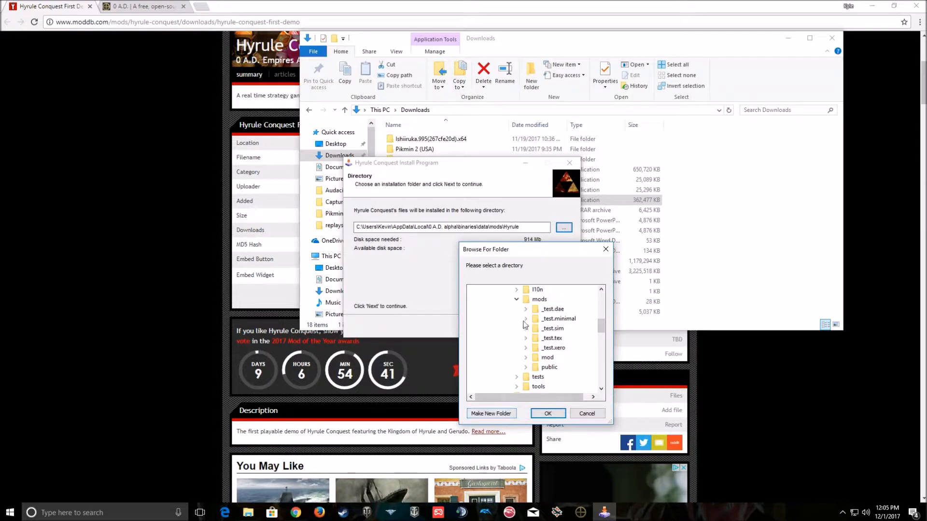
left_click(492, 414)
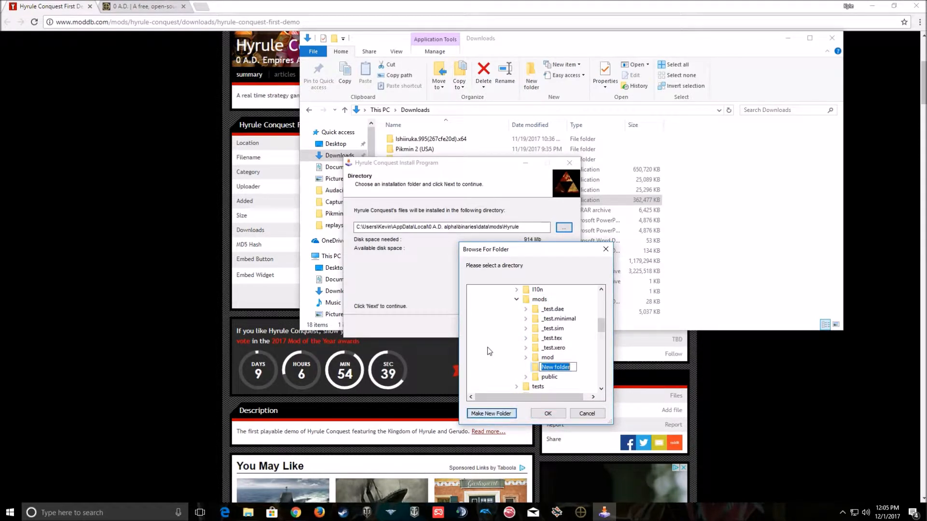
type("Hyrul")
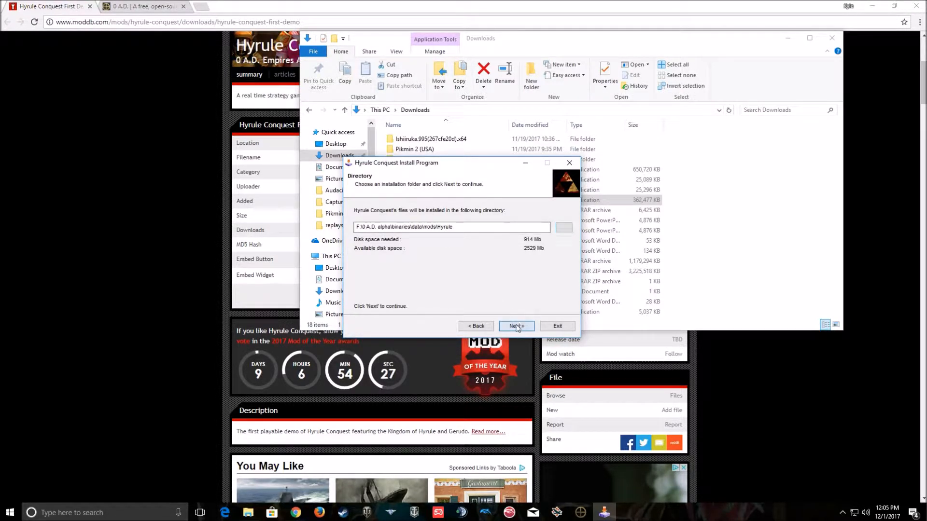
Accept the directory, start the Hyrule Conquest install, and exit once it completes
left_click(515, 326)
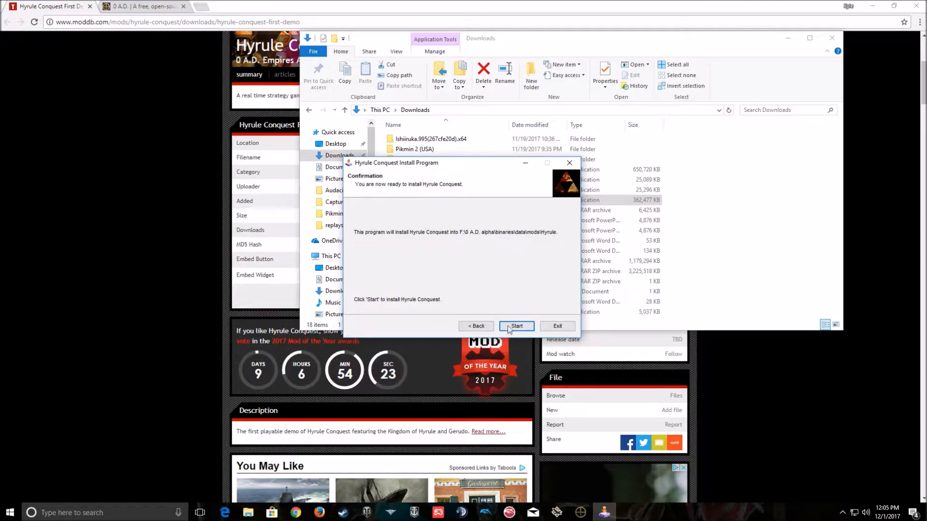
left_click(516, 326)
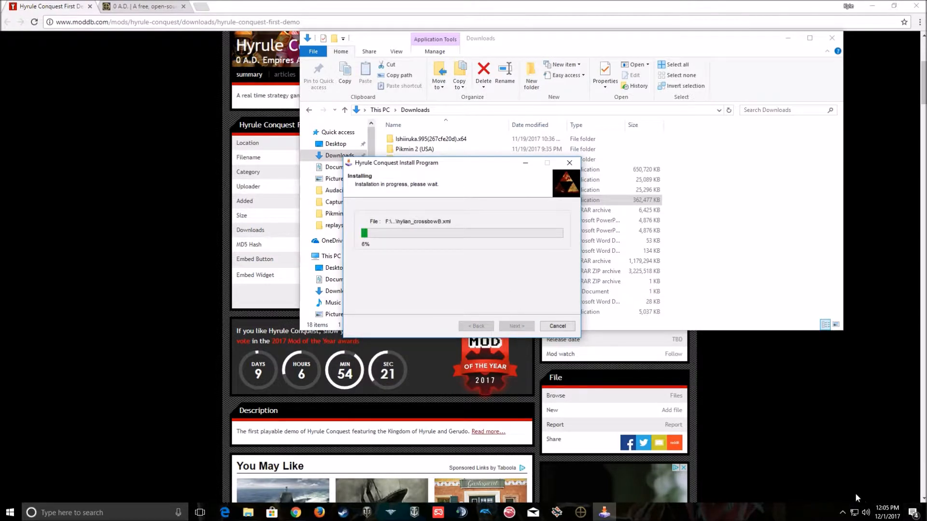
right_click(861, 473)
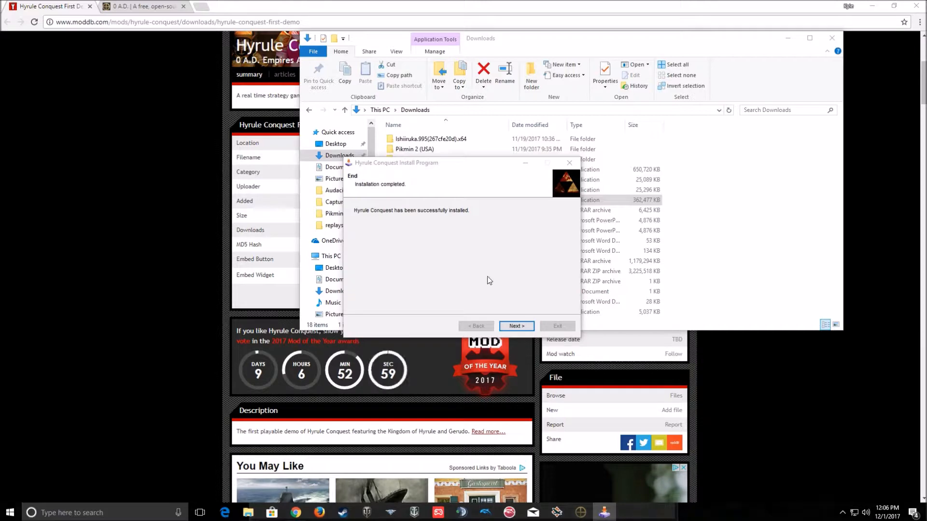
left_click(515, 326)
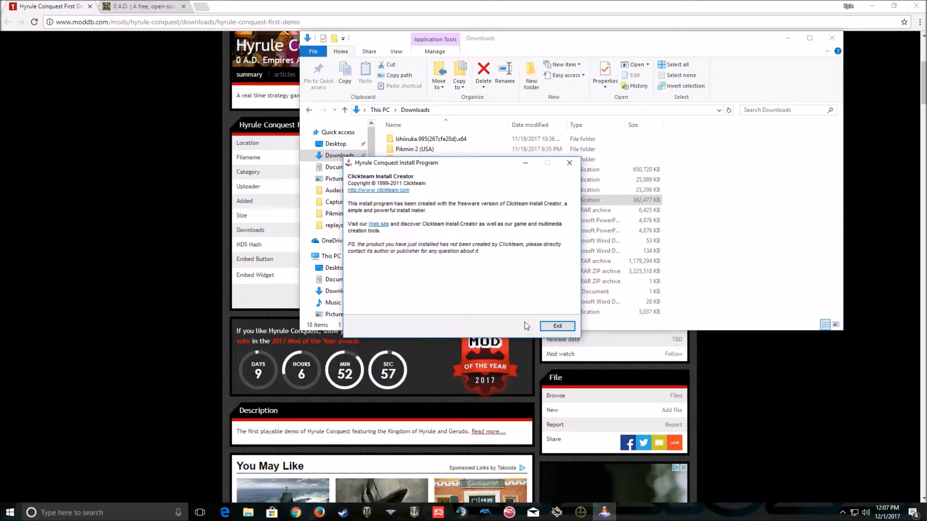
left_click(556, 326)
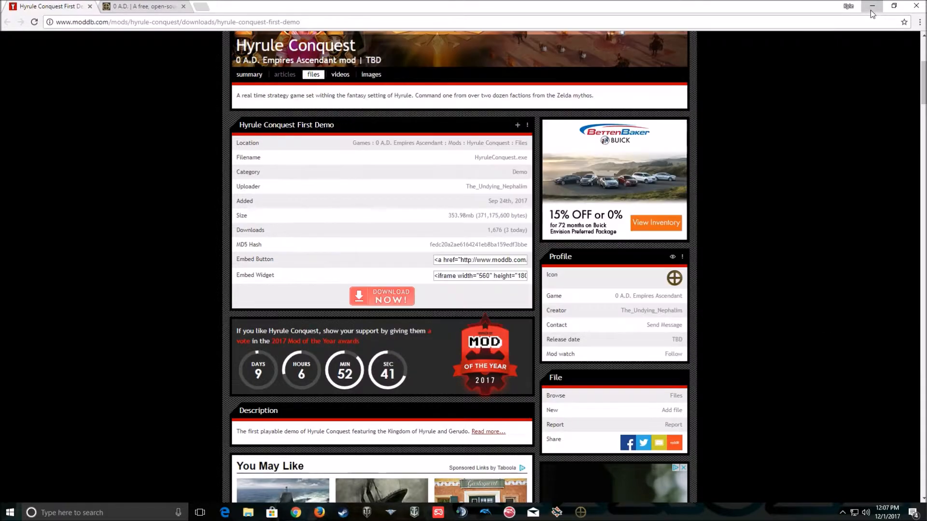
Minimize Chrome, navigate to F:\0 A.D. alpha\binaries\system, and select pyrogenesis
left_click(872, 6)
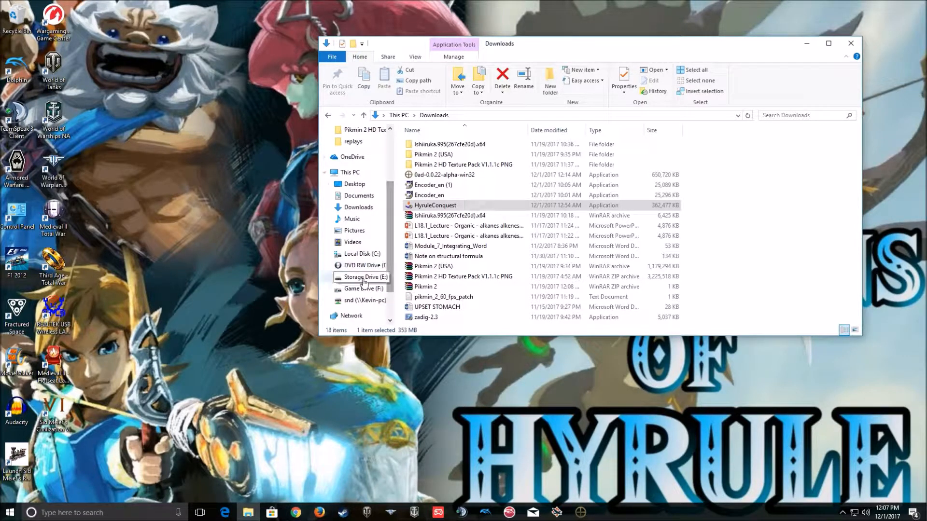
left_click(363, 289)
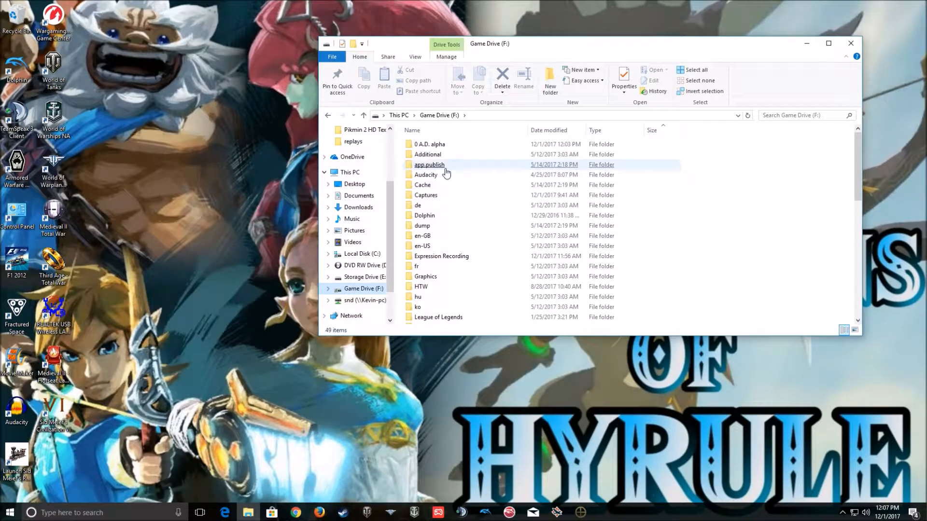
double_click(429, 144)
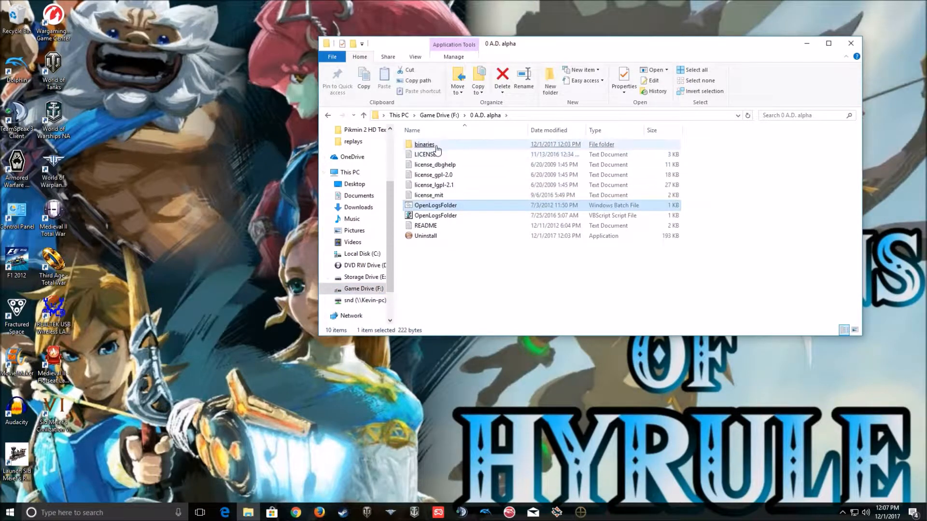
double_click(424, 144)
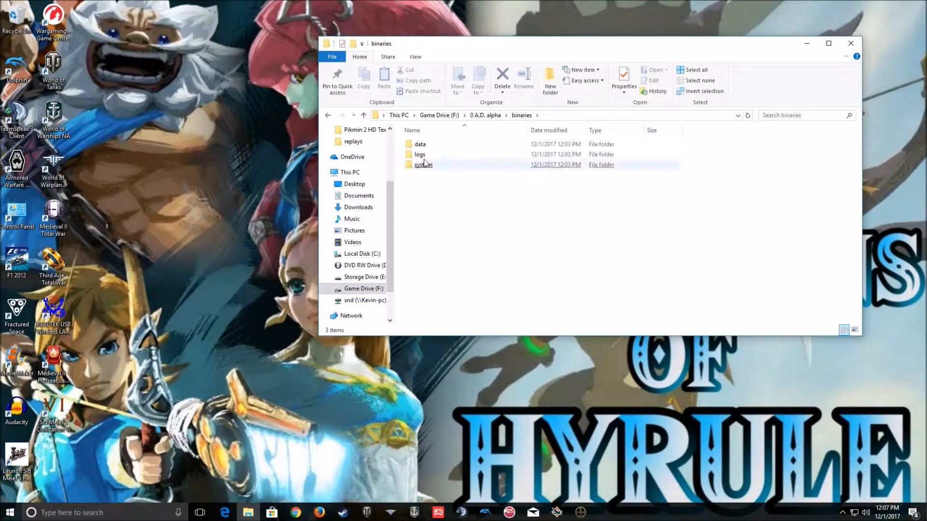
double_click(423, 164)
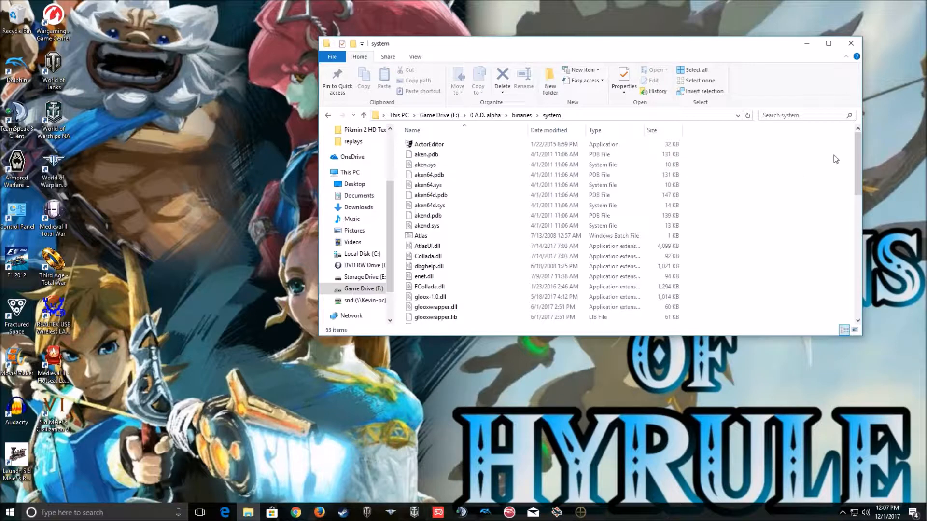
scroll("down", 3)
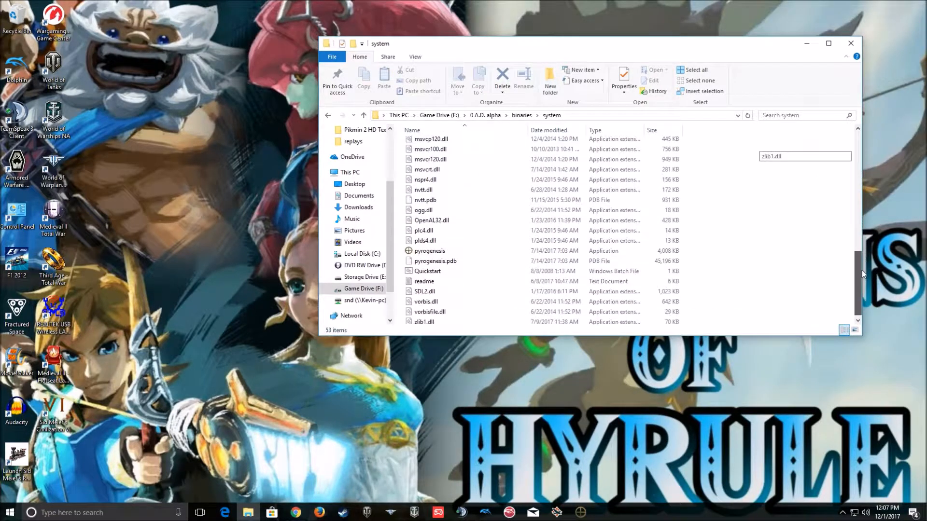
left_click(429, 250)
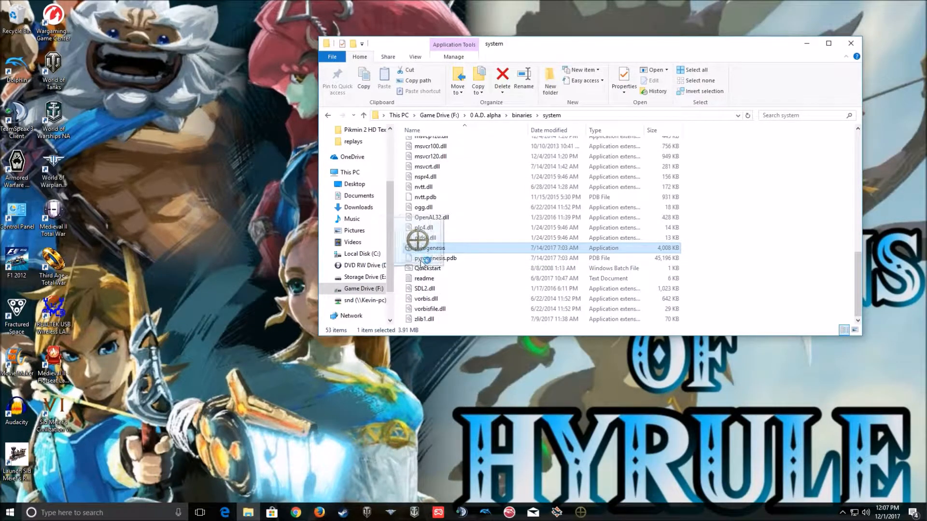
right_click(556, 513)
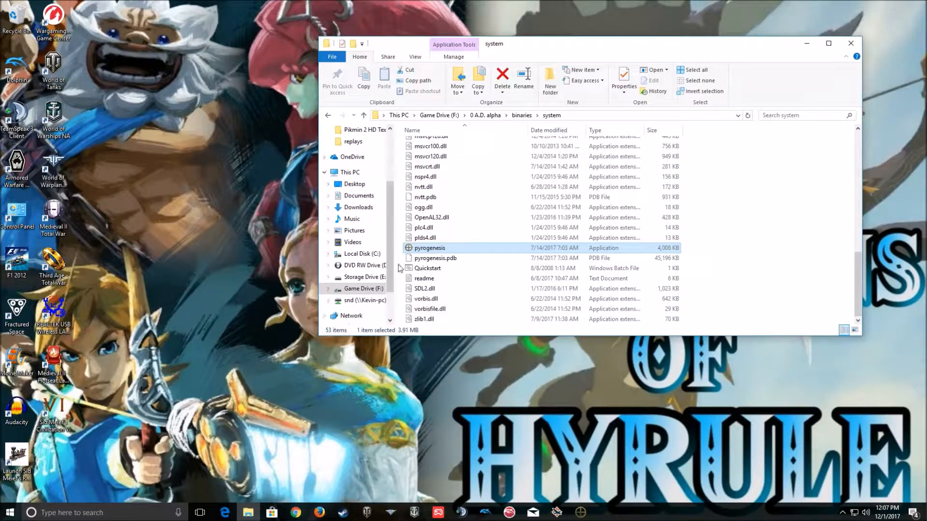
mouse_move(53, 471)
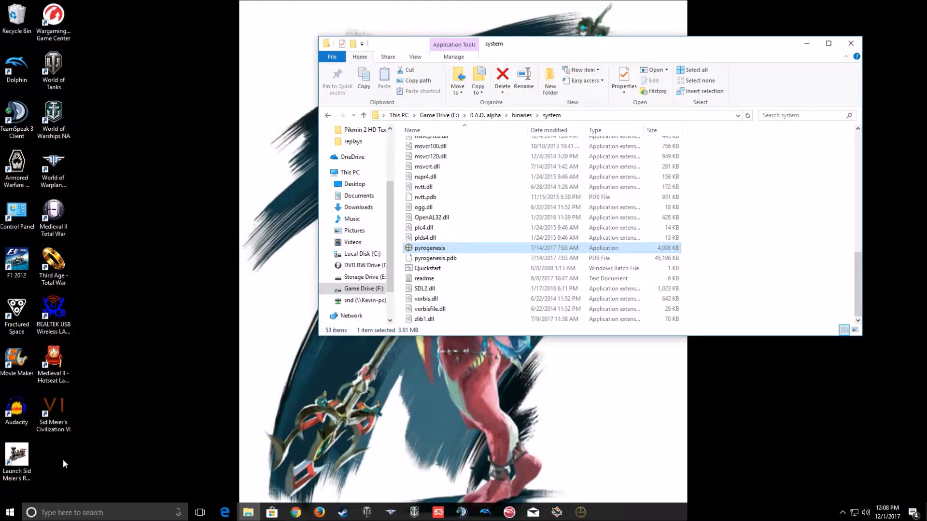
mouse_move(576, 469)
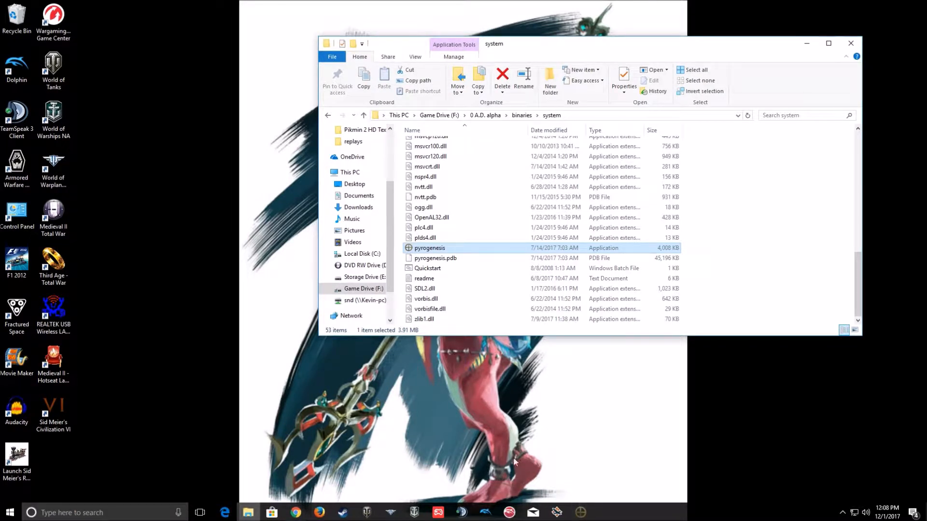
mouse_move(499, 446)
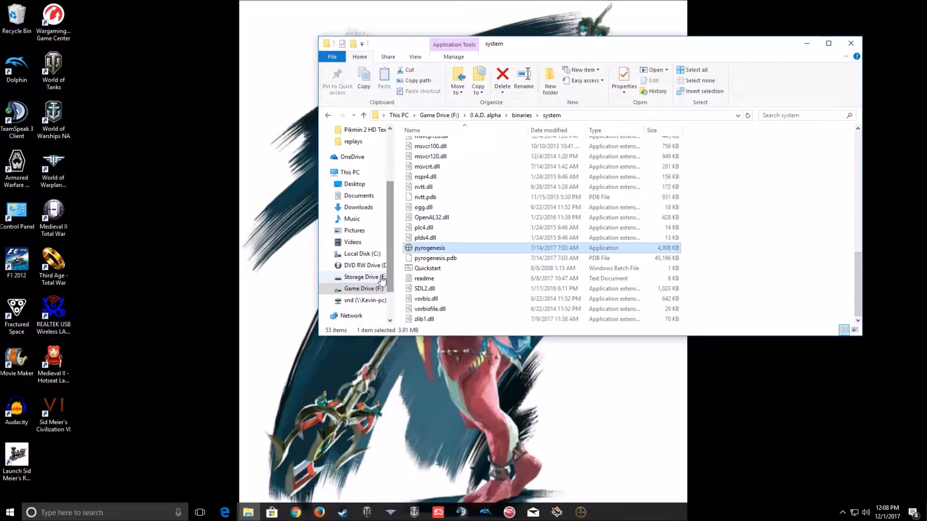
Jump up to F:\0 A.D. alpha using the address bar breadcrumb
left_click(521, 116)
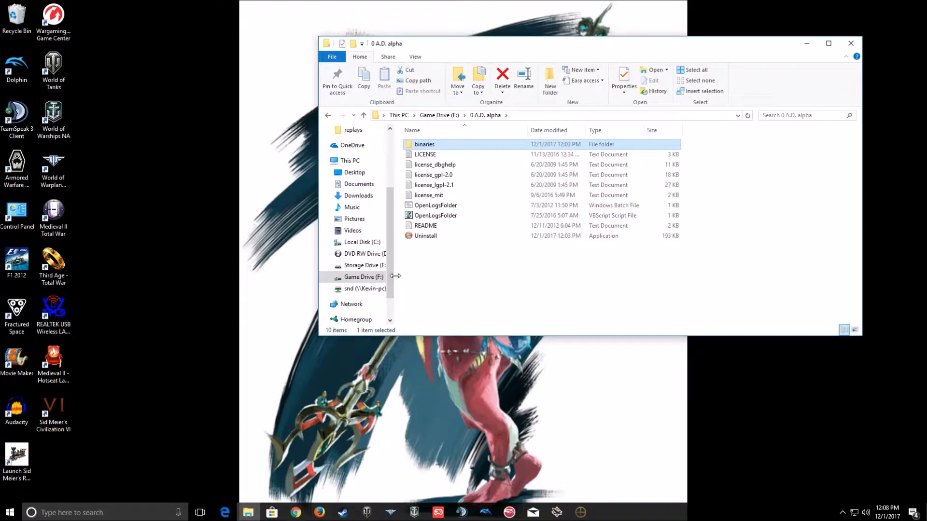
Delete scenarios.DELETED and skirmishes.DELETED from binaries/data/mods/Hyrule/maps, then close Explorer
scroll("down", 3)
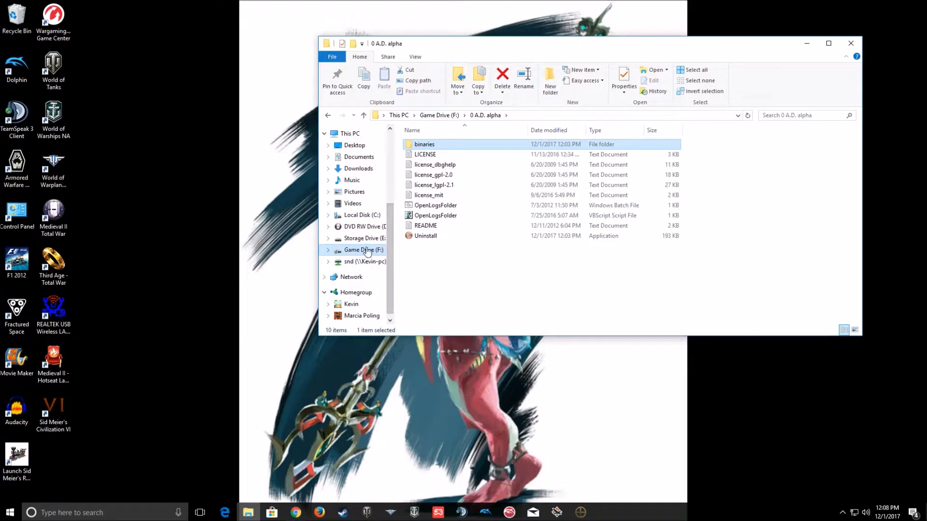
mouse_move(369, 251)
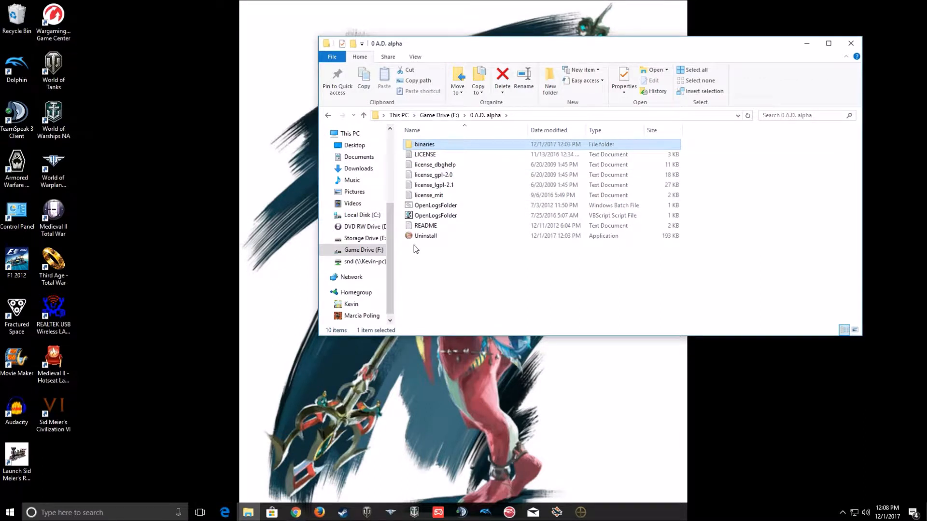
mouse_move(424, 144)
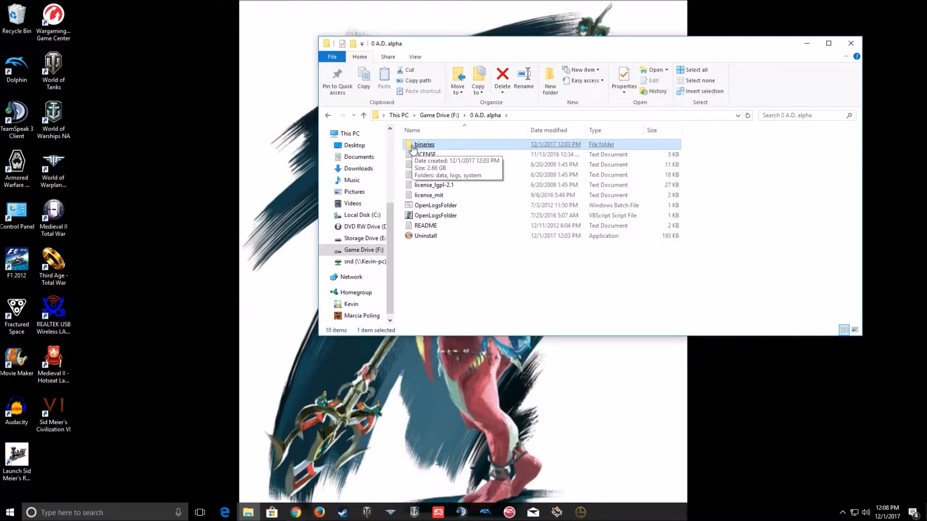
double_click(424, 144)
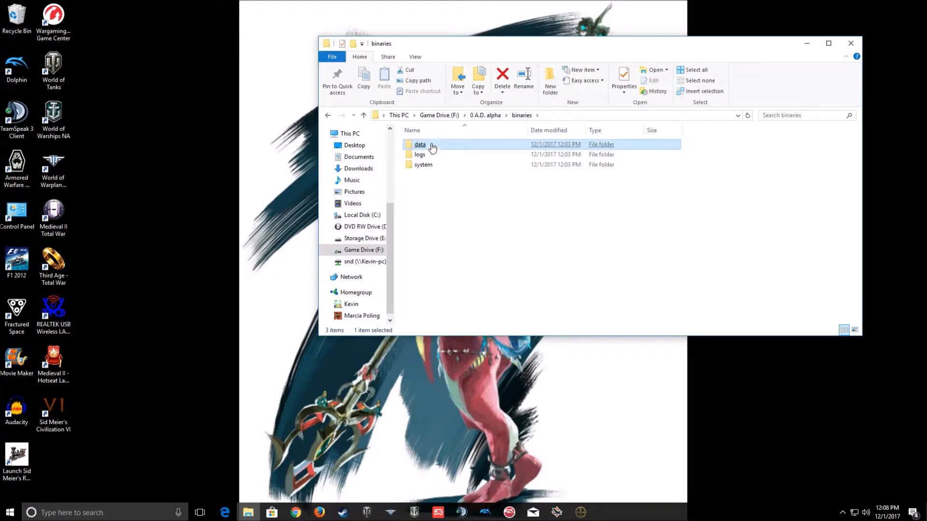
double_click(421, 144)
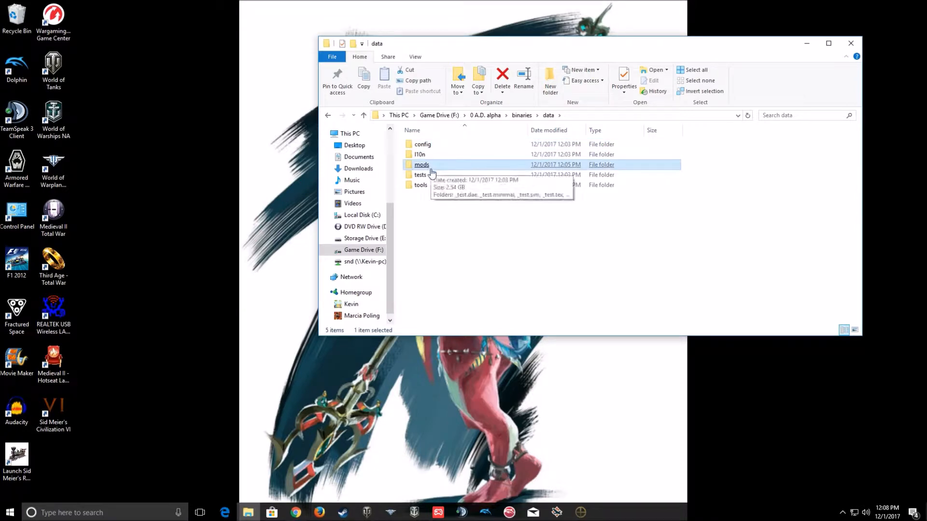
double_click(421, 164)
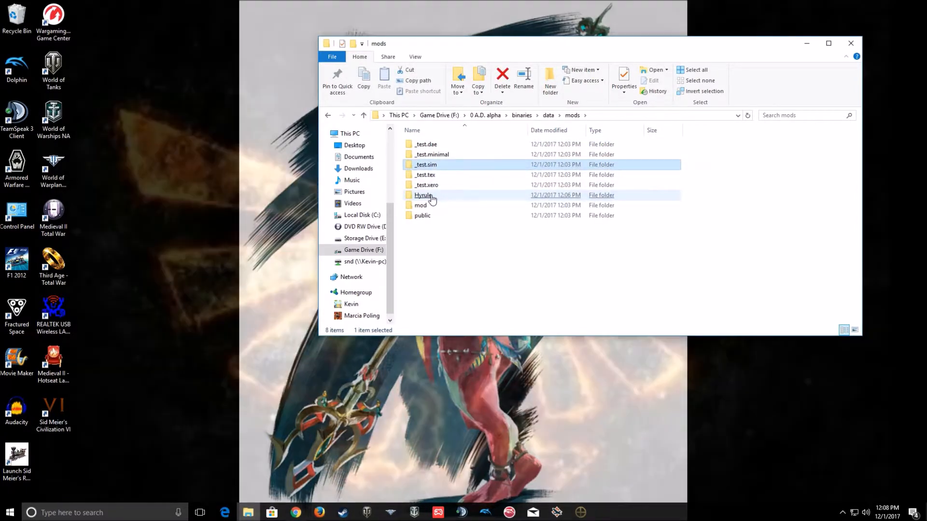
double_click(423, 195)
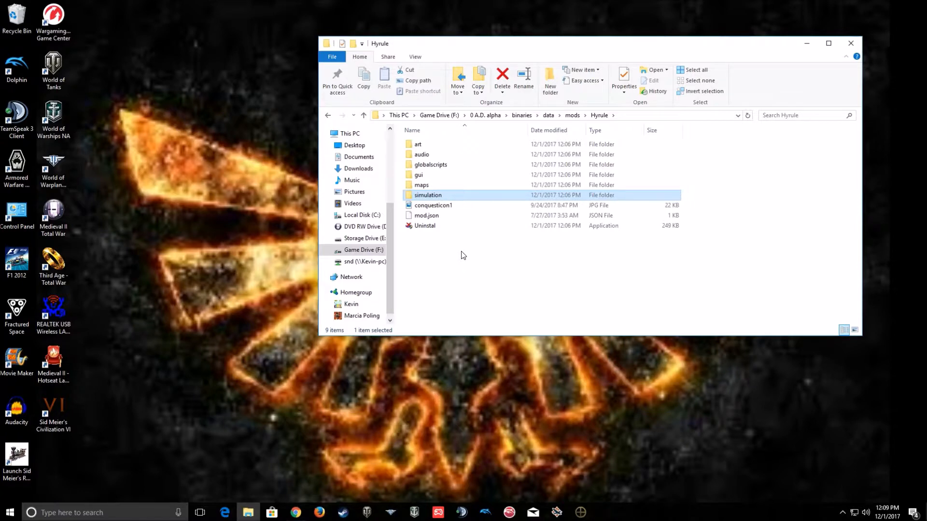
double_click(421, 185)
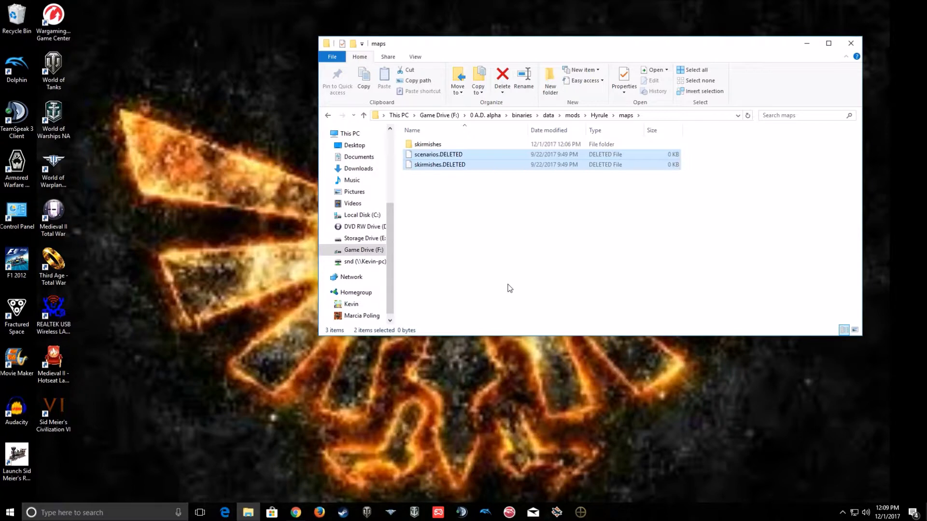
left_click(502, 80)
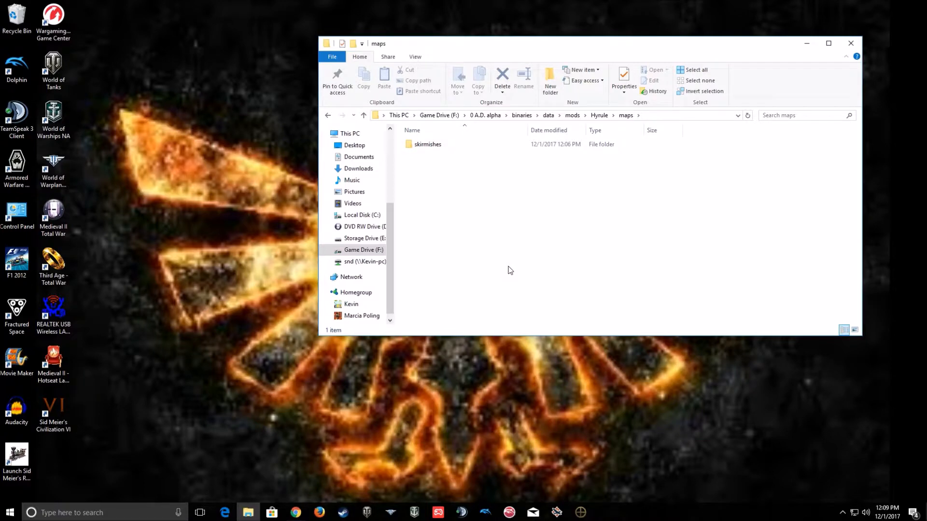
mouse_move(795, 52)
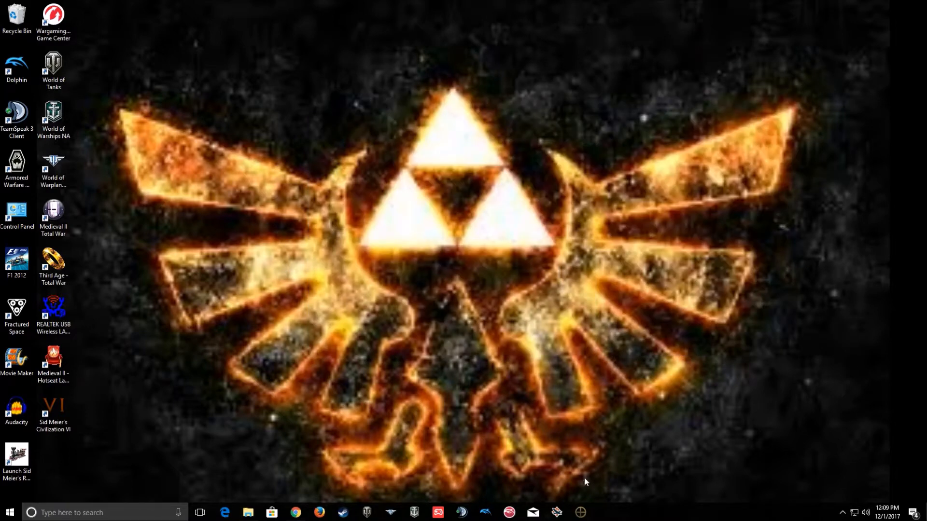
Launch 0 A.D. maximized and go to Tools & Options > Mod Selection
left_click(579, 512)
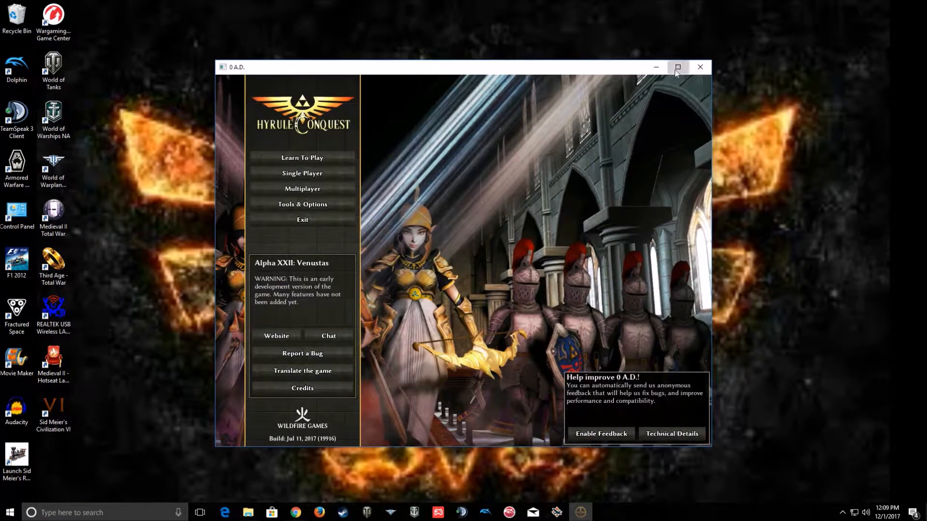
left_click(678, 66)
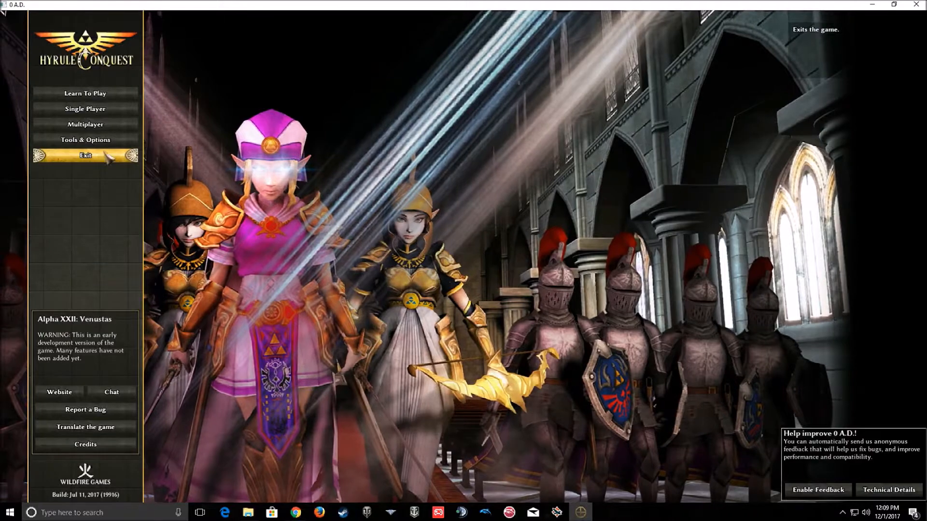
left_click(84, 140)
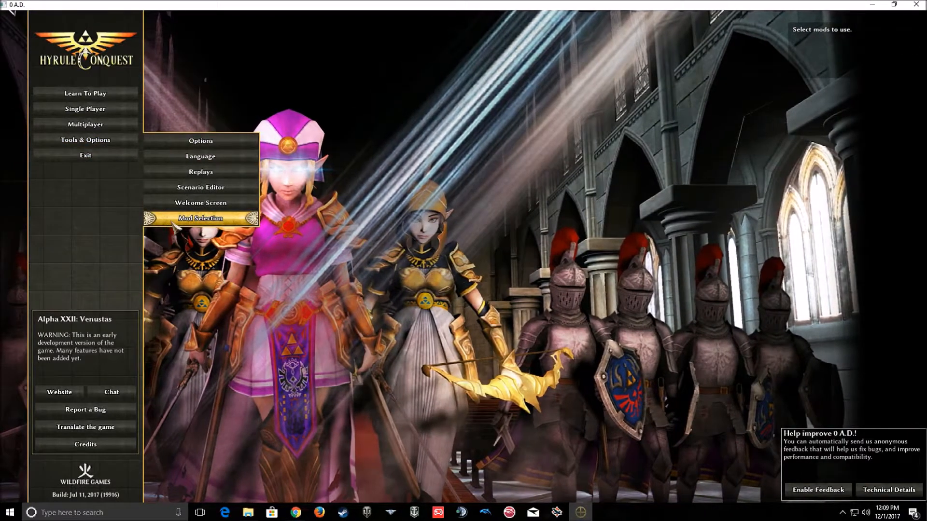
mouse_move(85, 140)
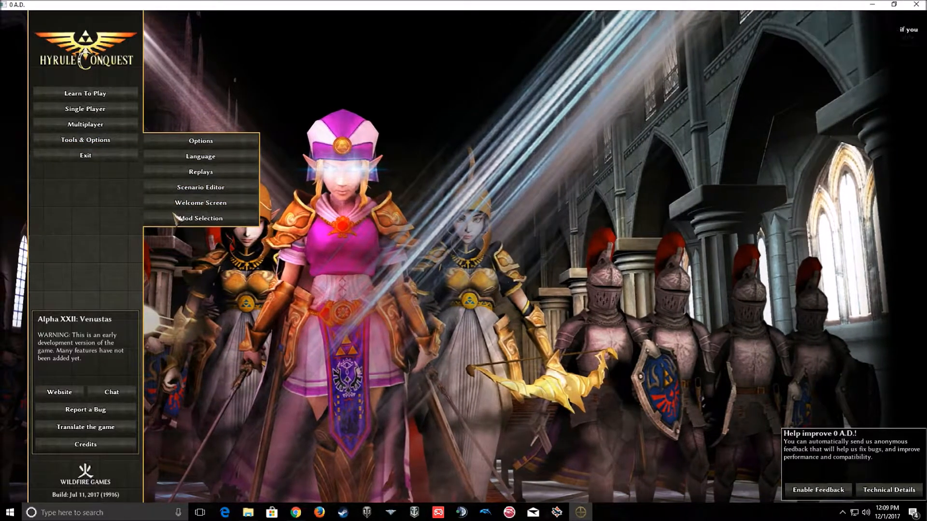
left_click(200, 218)
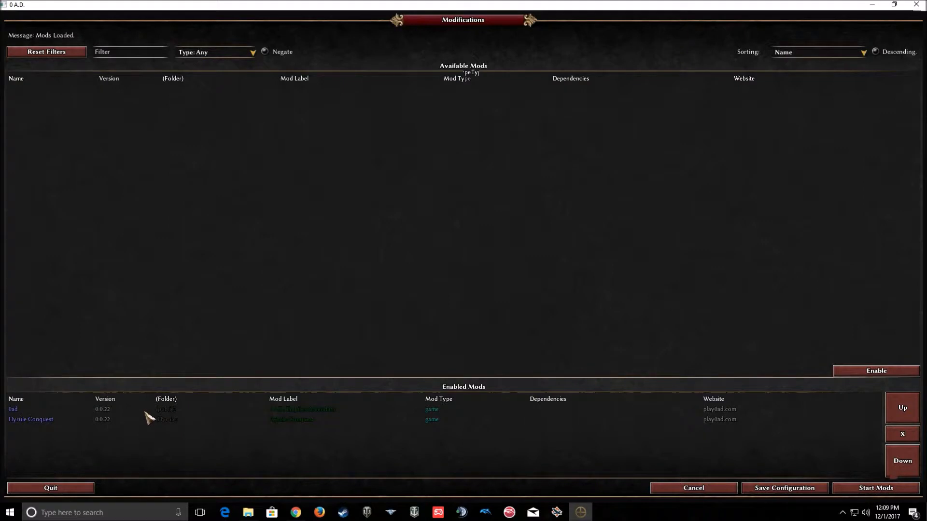
Disable and re-enable Hyrule Conquest, moving it below 0ad in the load order
left_click(901, 434)
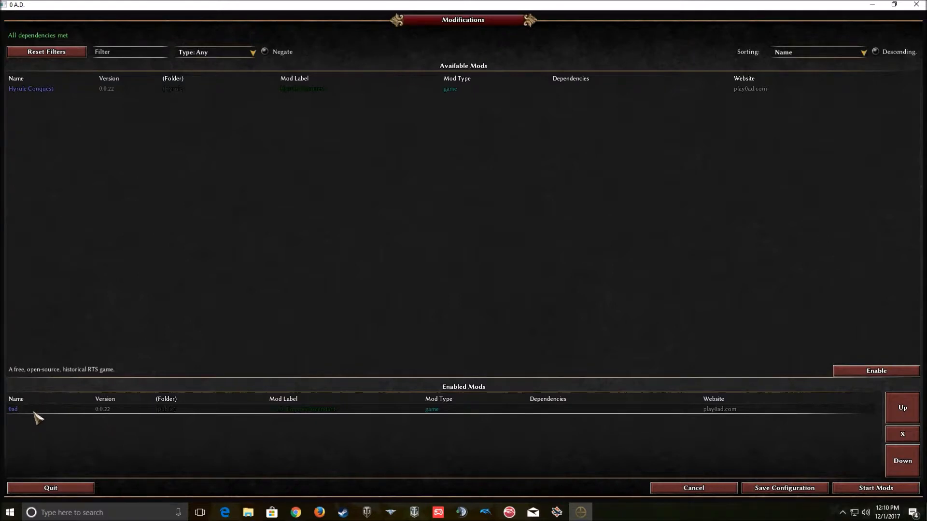
mouse_move(23, 419)
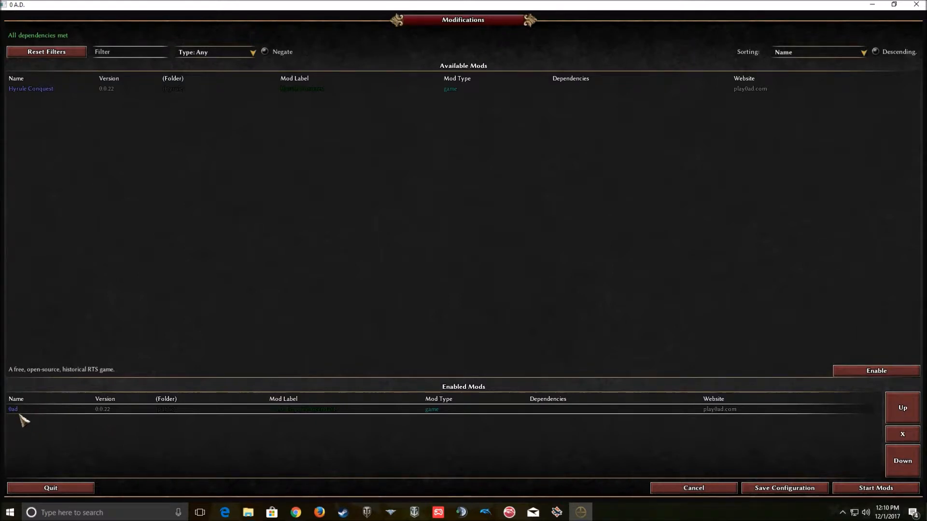
mouse_move(31, 420)
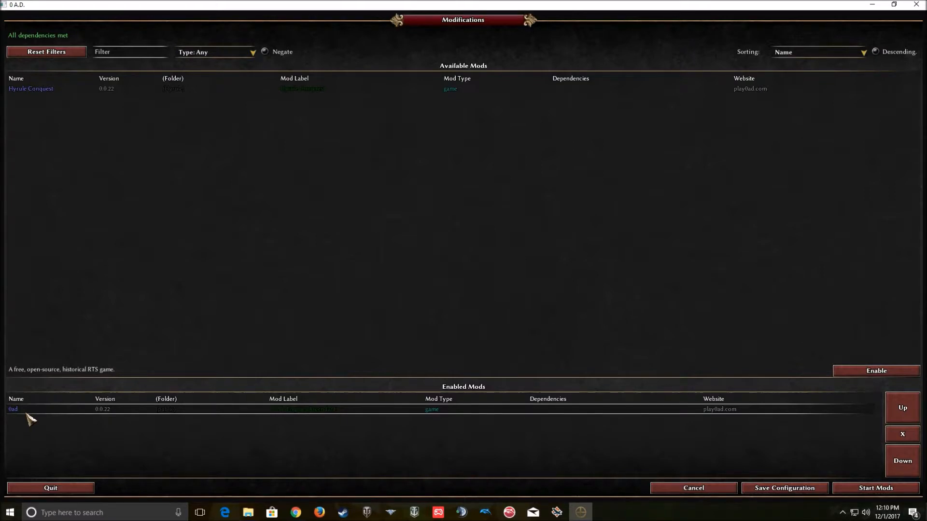
mouse_move(59, 90)
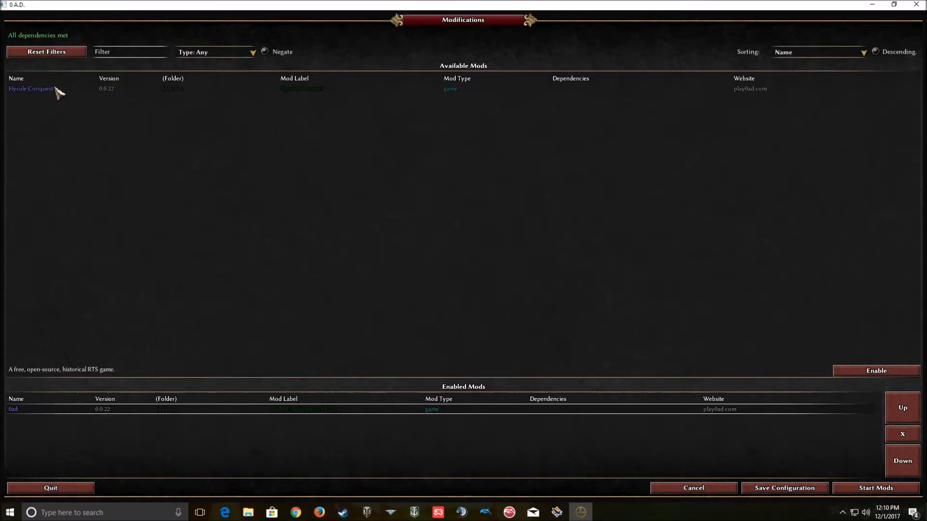
left_click(30, 88)
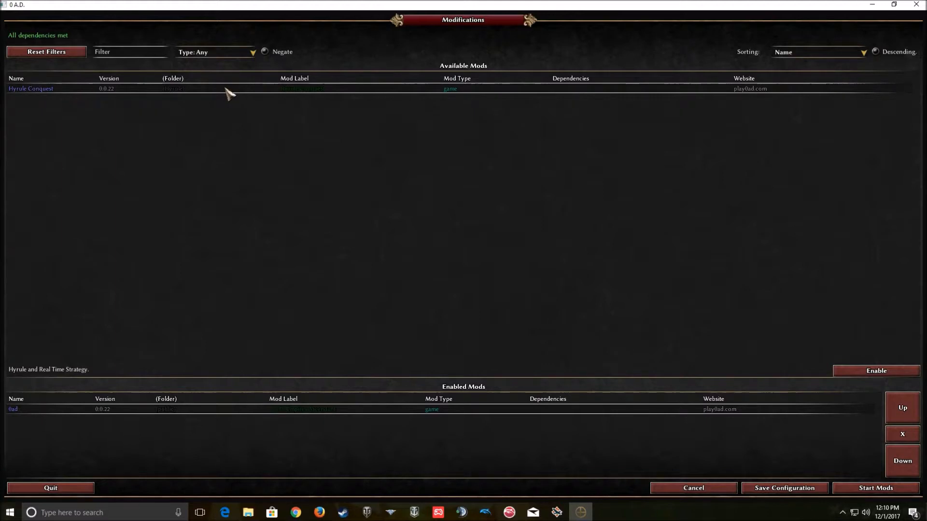
left_click(875, 371)
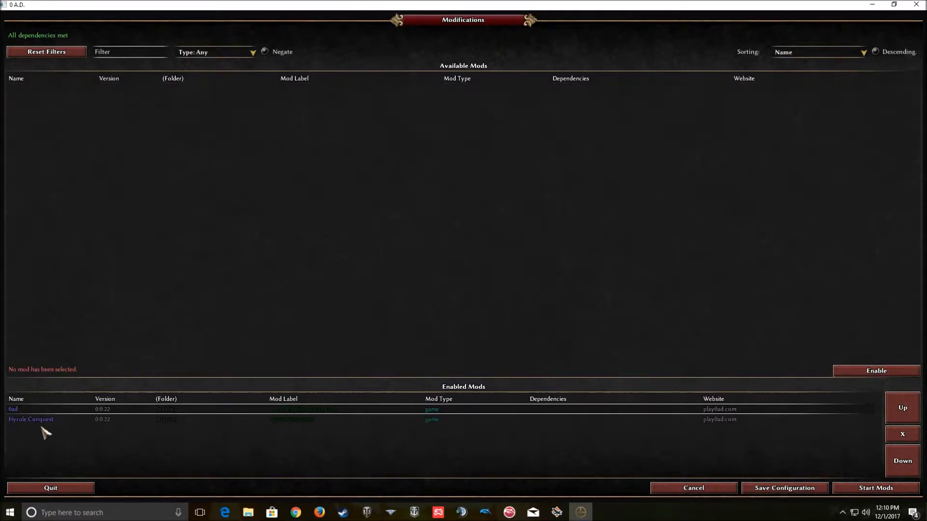
left_click(31, 419)
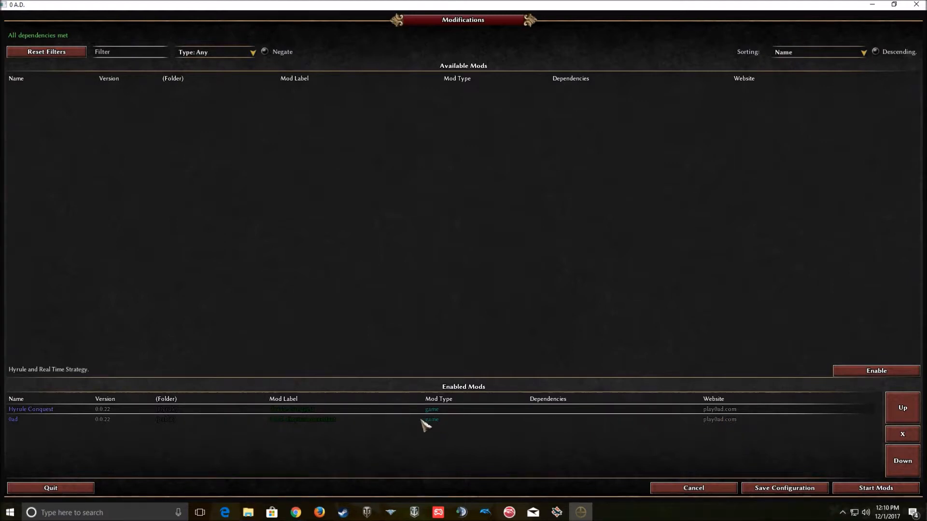
mouse_move(98, 414)
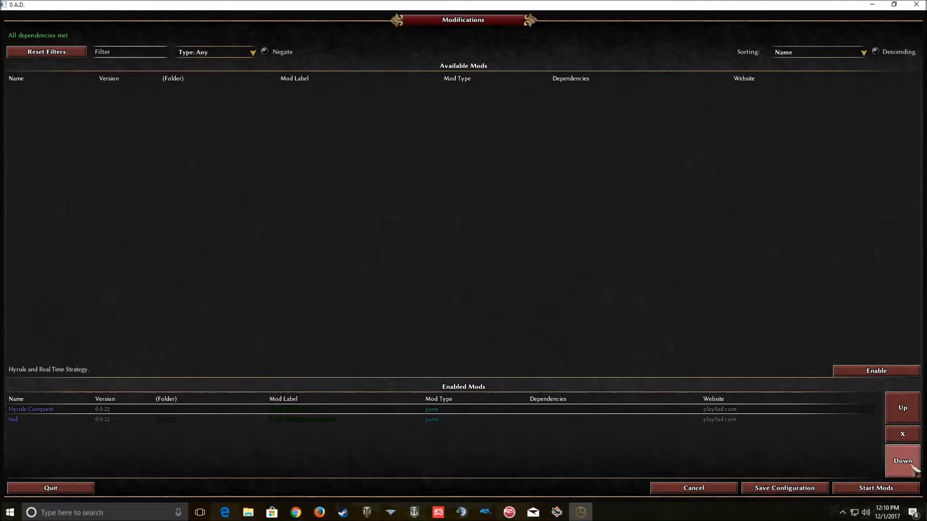
left_click(901, 461)
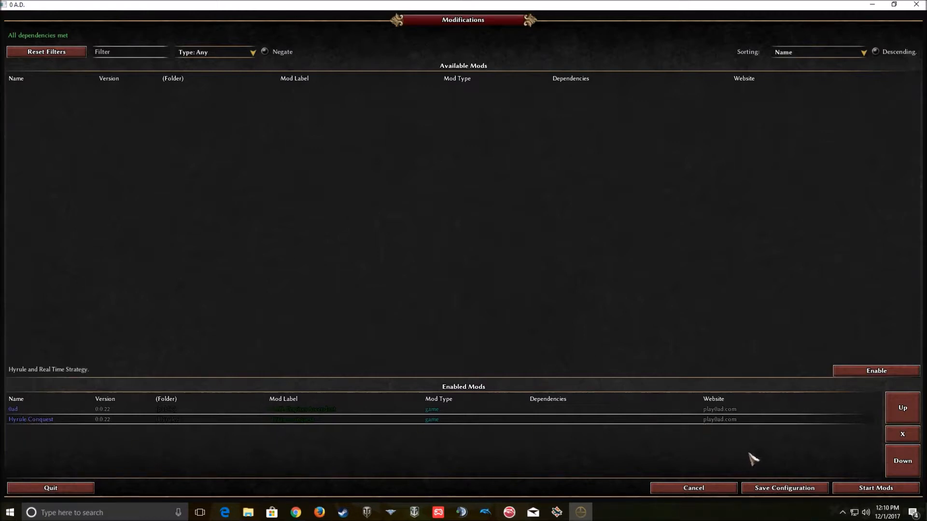
mouse_move(746, 457)
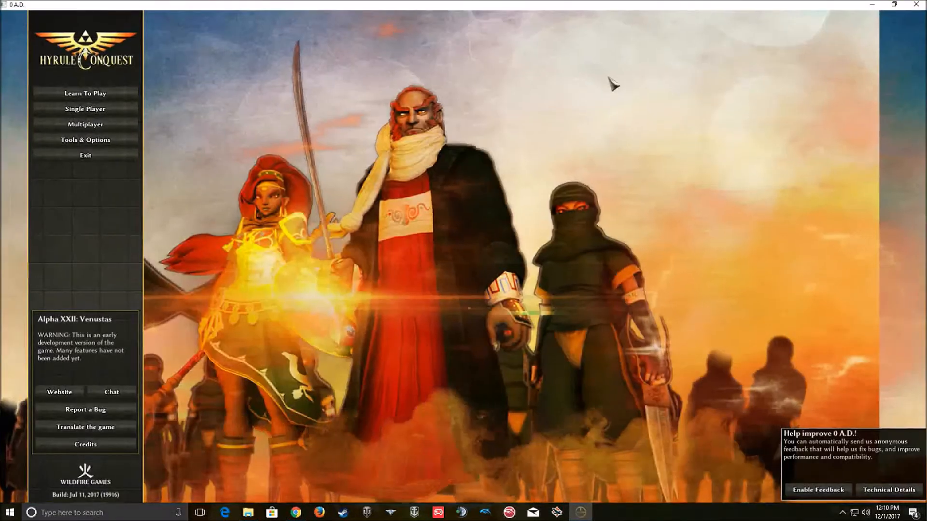
Open Single Player match setup and browse Player 1's Civilization and Team choices unchanged
left_click(85, 108)
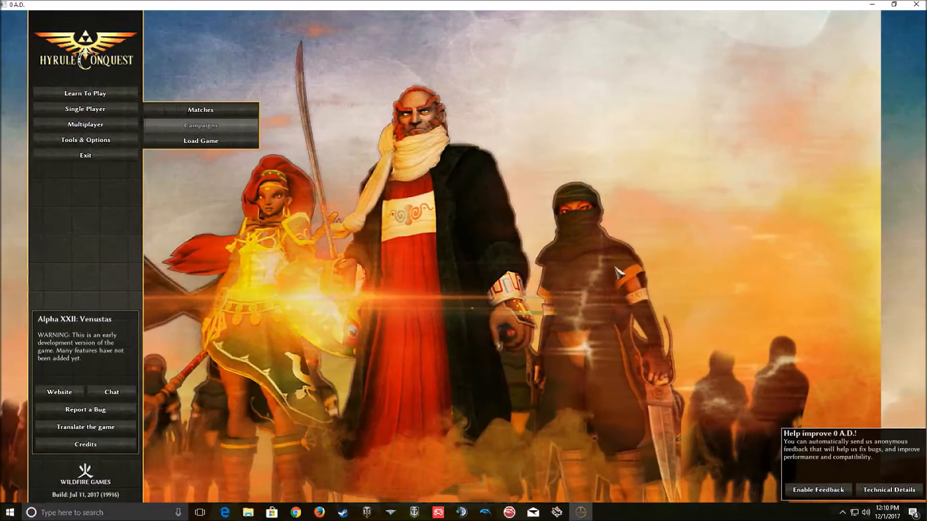
left_click(200, 110)
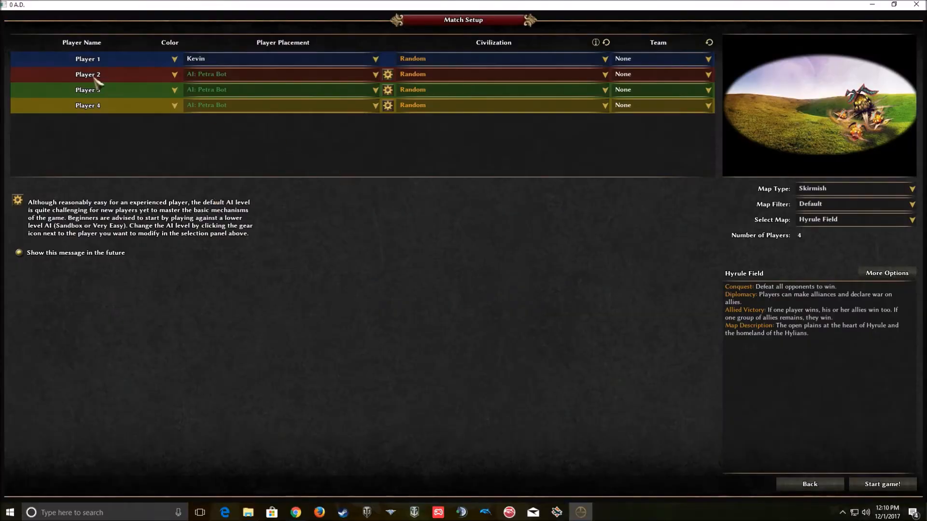
mouse_move(520, 70)
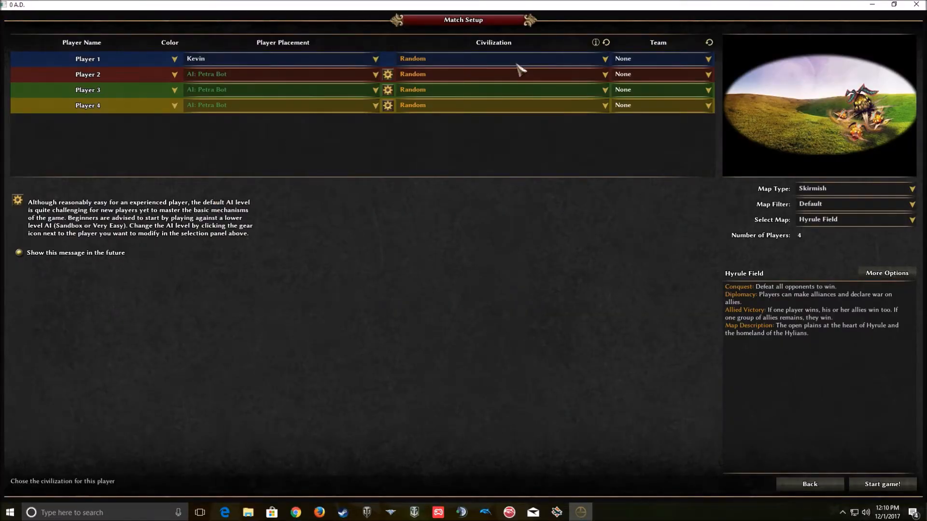
left_click(604, 74)
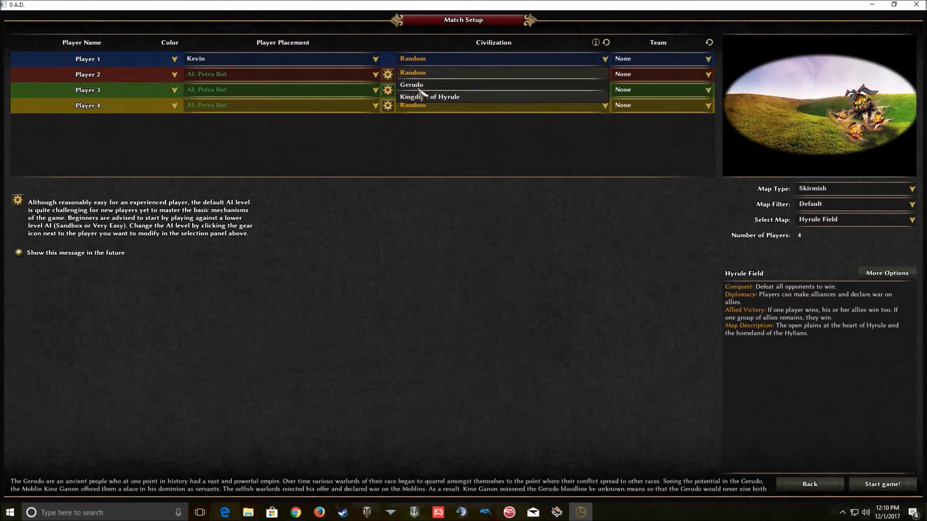
mouse_move(429, 97)
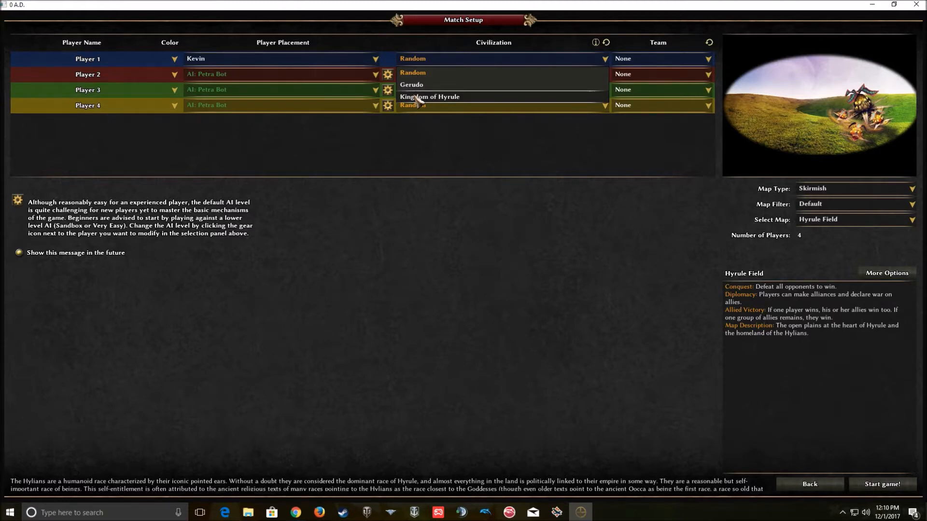
mouse_move(412, 84)
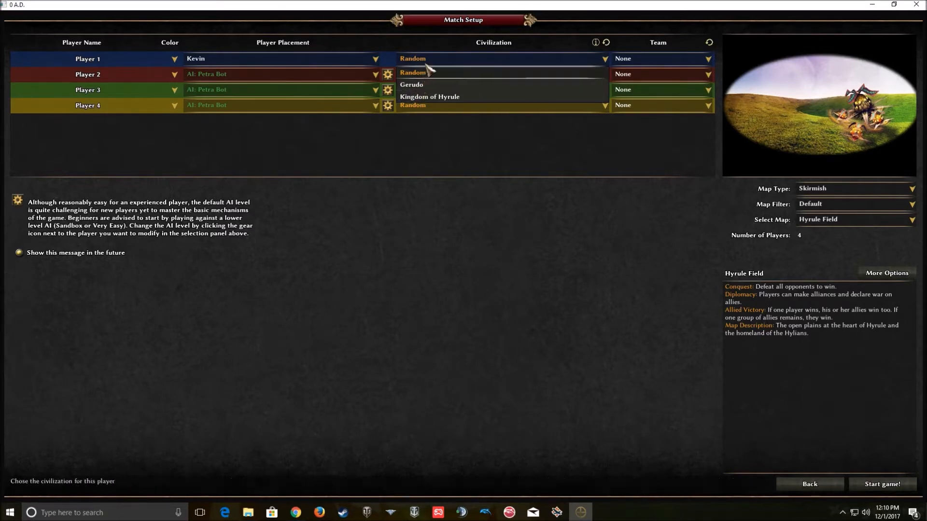
mouse_move(396, 214)
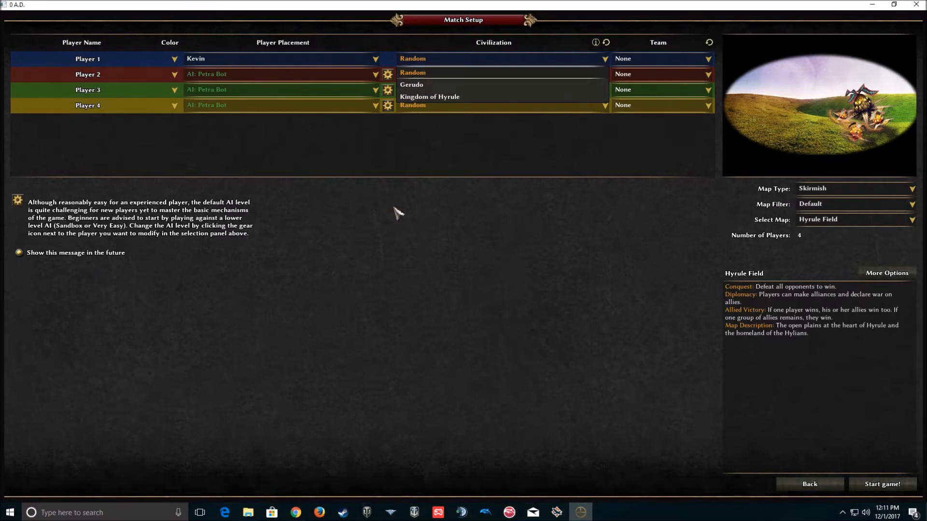
mouse_move(425, 136)
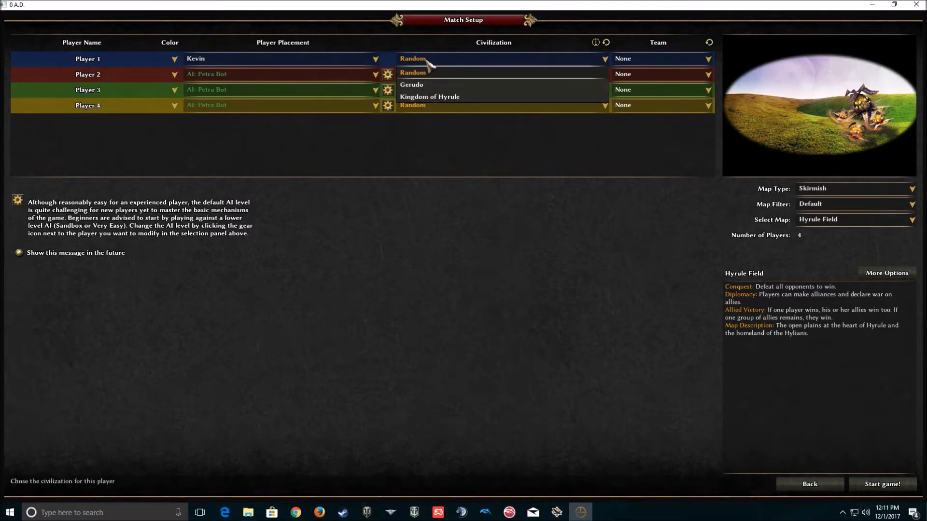
left_click(412, 72)
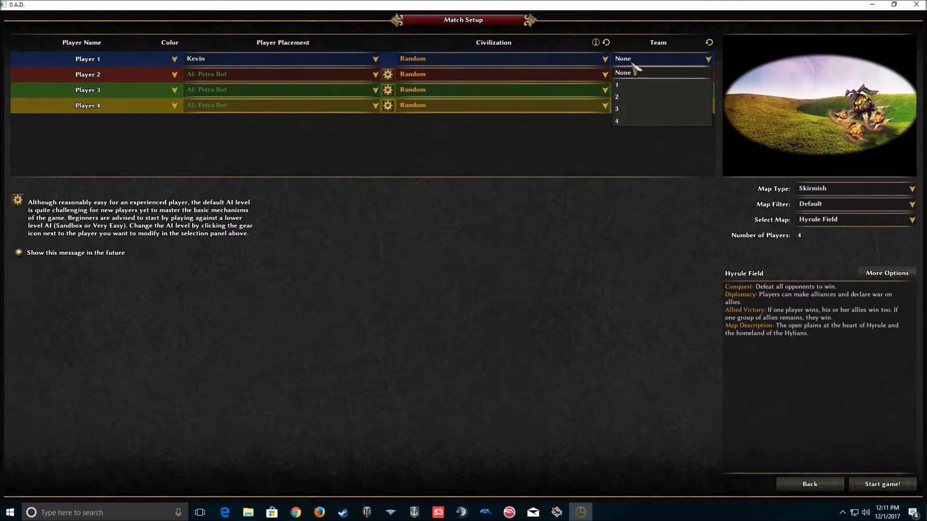
left_click(622, 72)
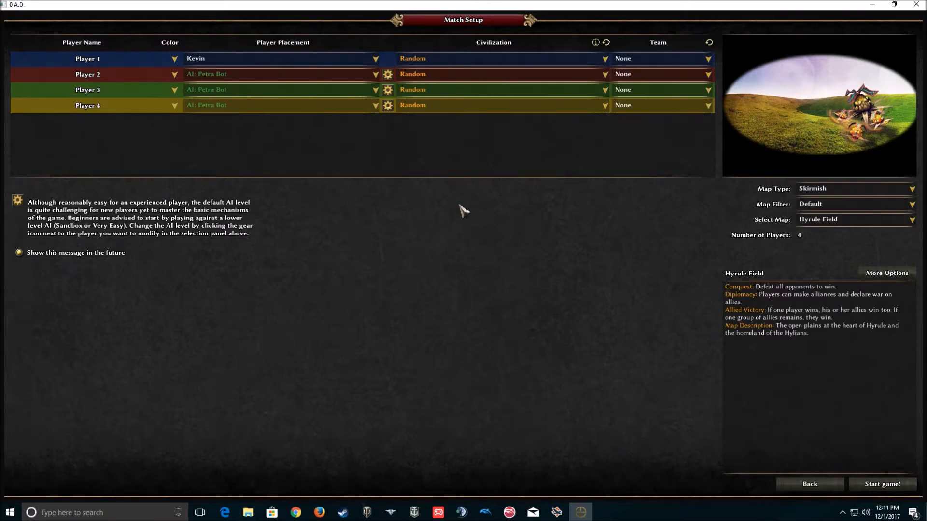
mouse_move(527, 196)
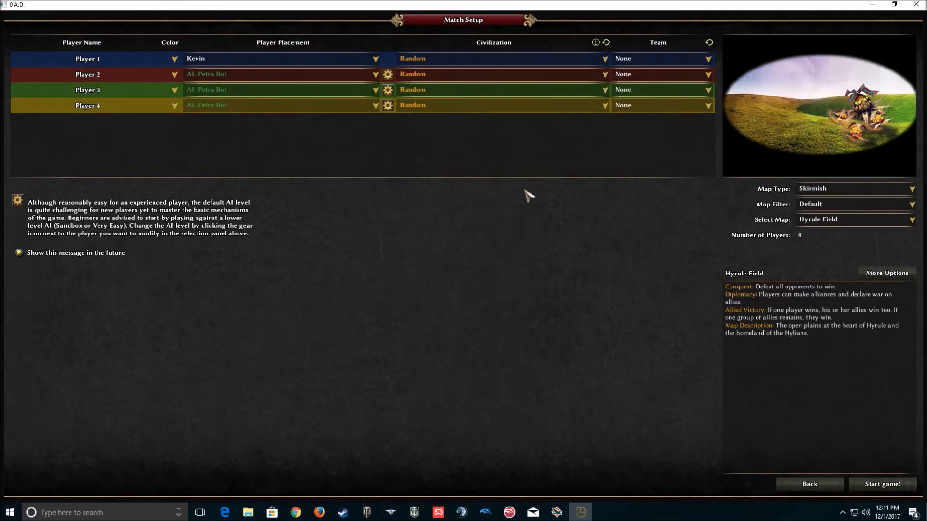
mouse_move(827, 204)
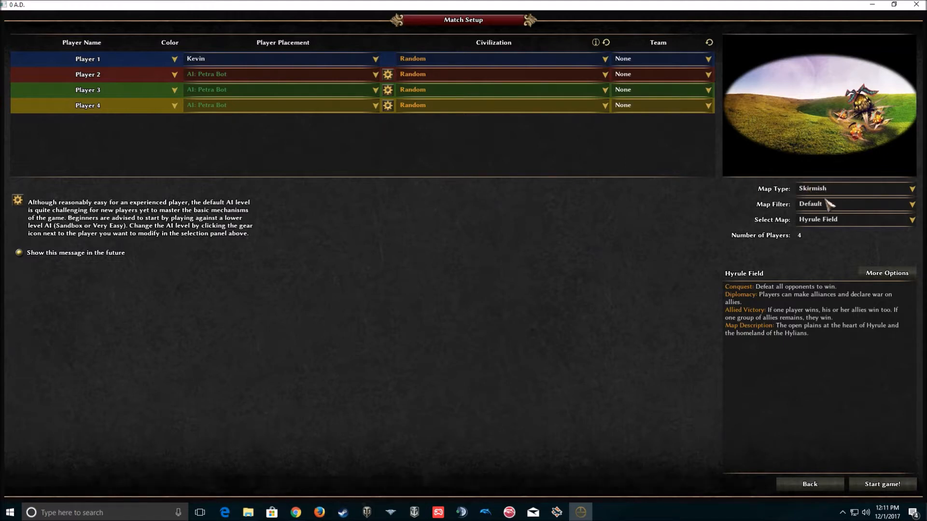
left_click(853, 219)
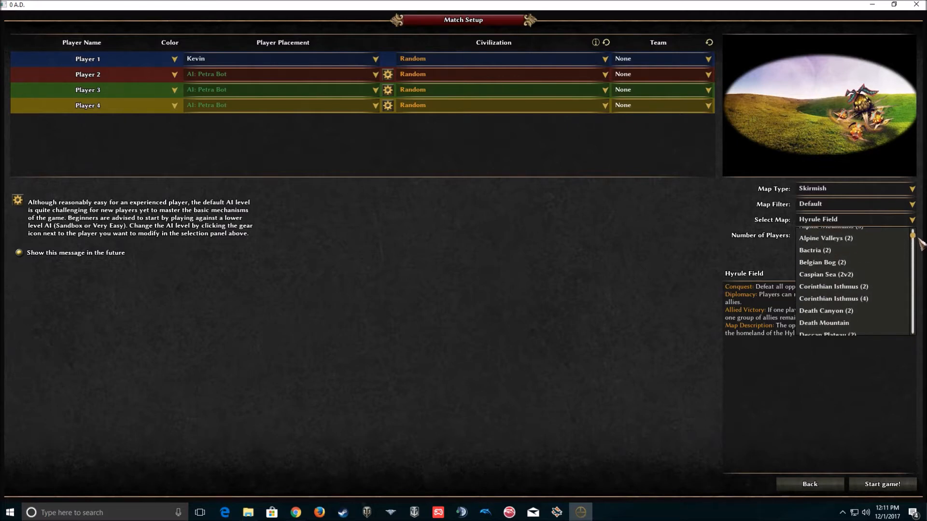
scroll("down", 3)
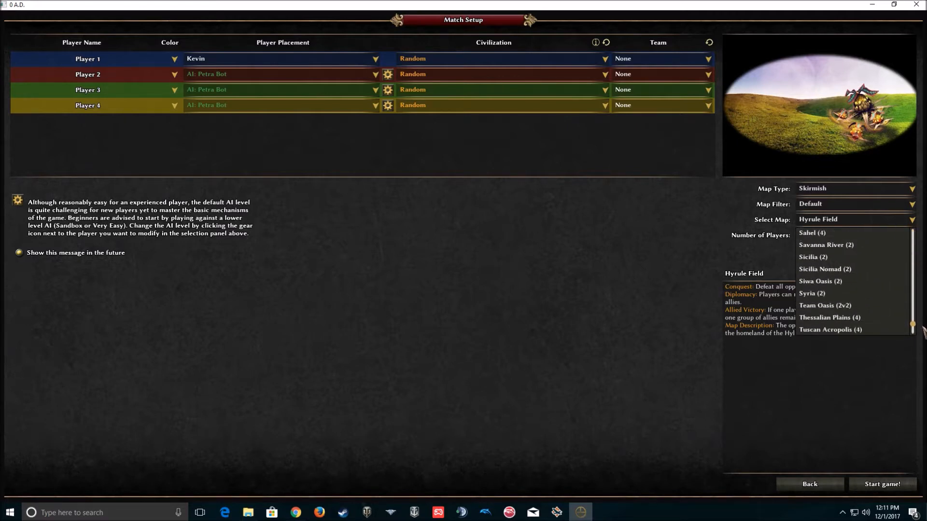
scroll("down", 3)
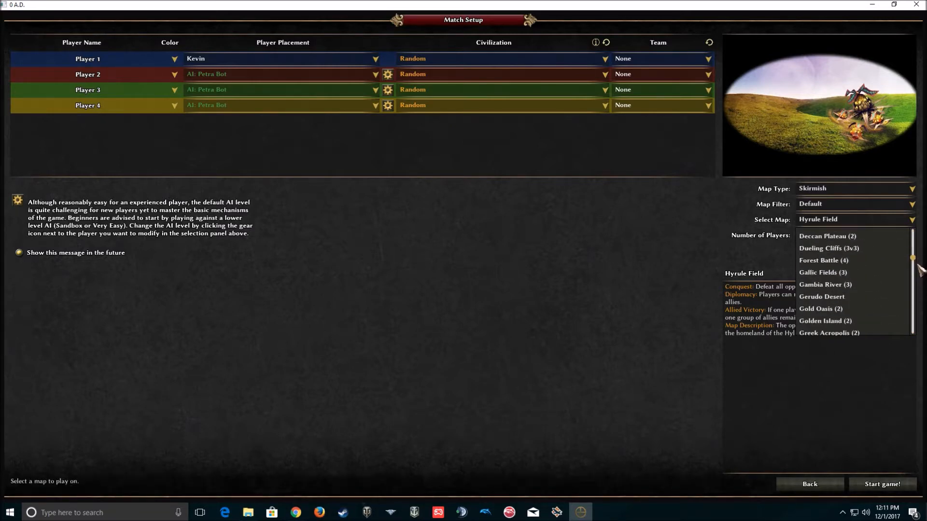
scroll("down", 3)
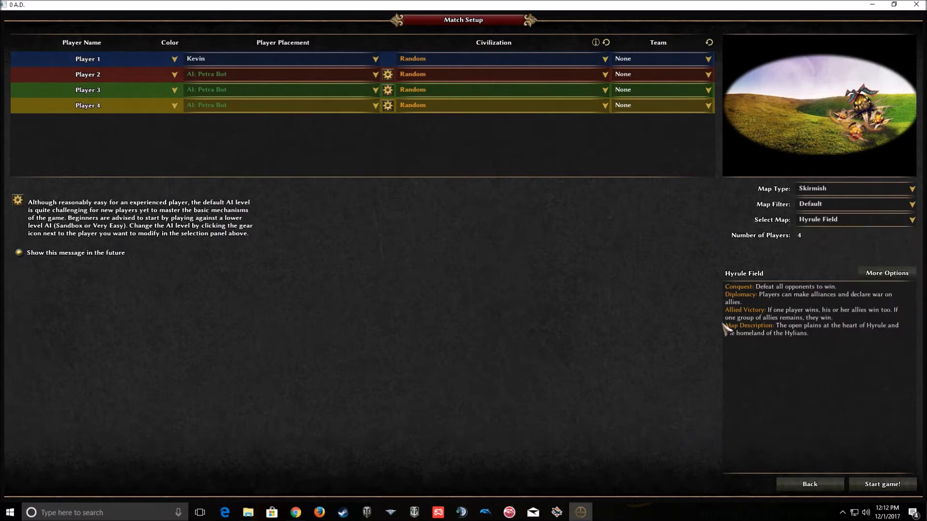
mouse_move(505, 229)
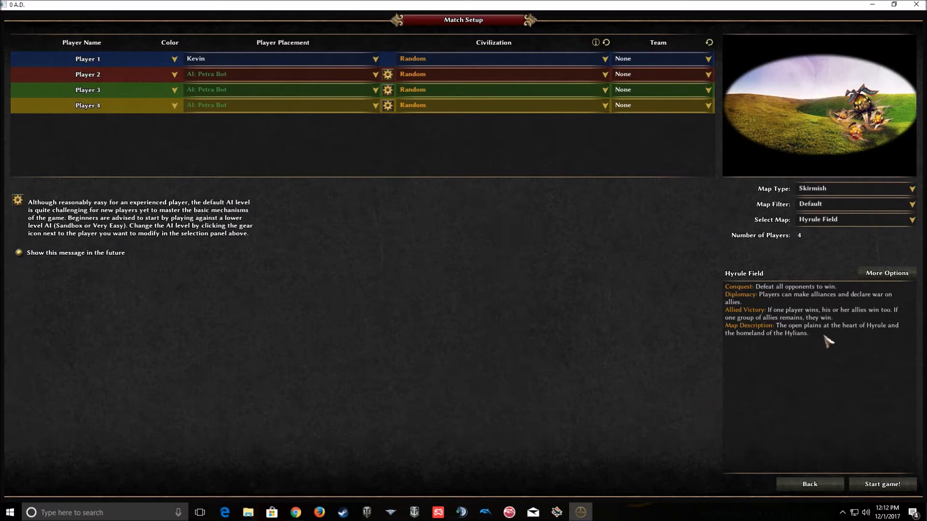
mouse_move(856, 239)
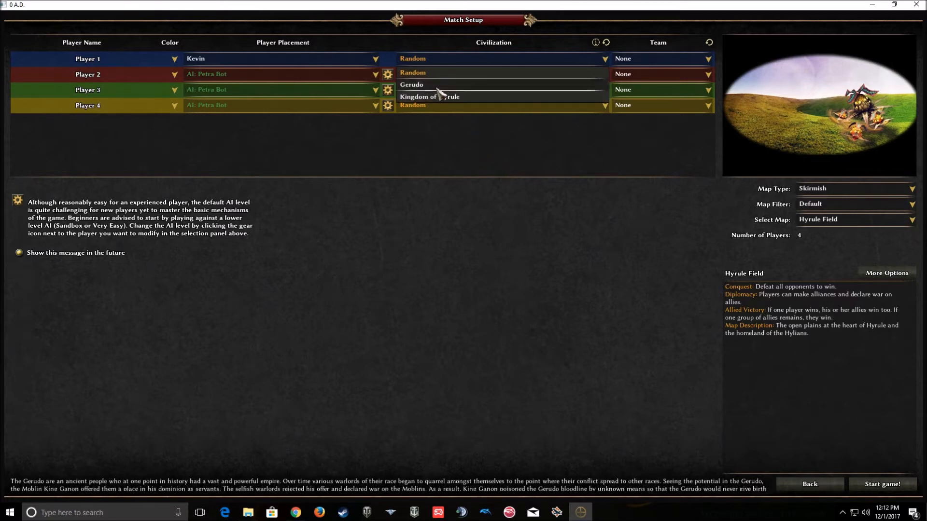
Set Player 1's civilization to Gerudo and start the Hyrule Field game
left_click(412, 85)
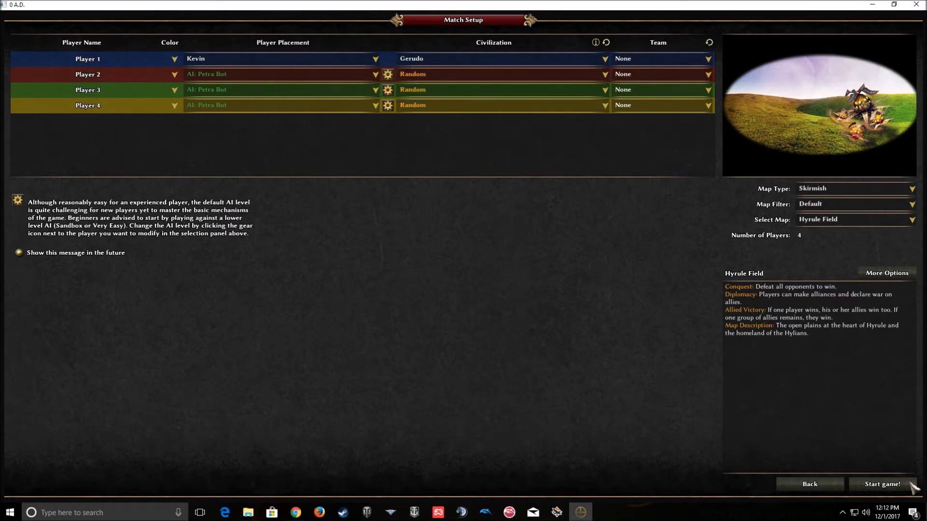
left_click(882, 484)
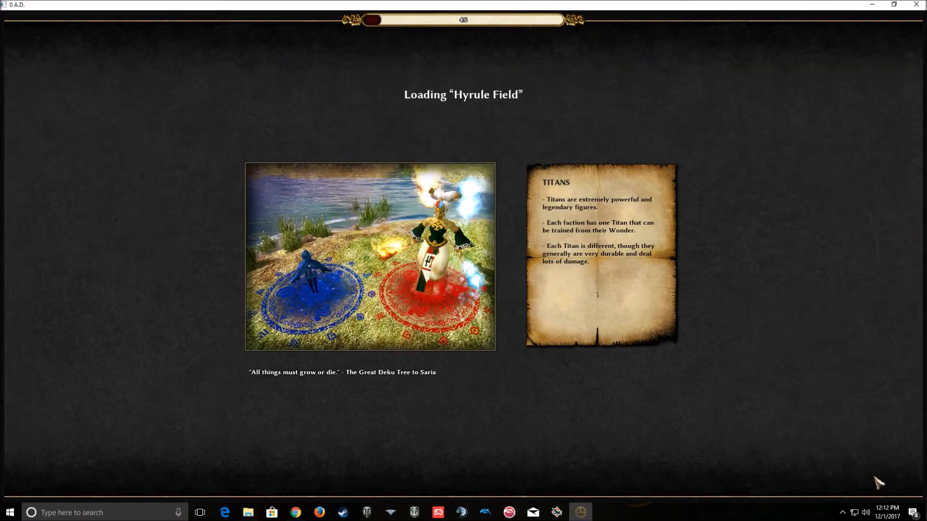
mouse_move(564, 416)
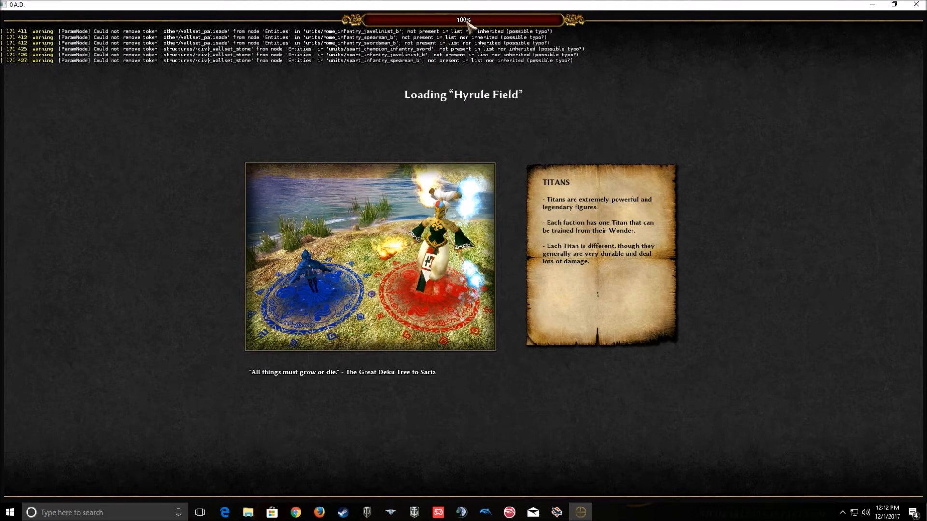
mouse_move(519, 188)
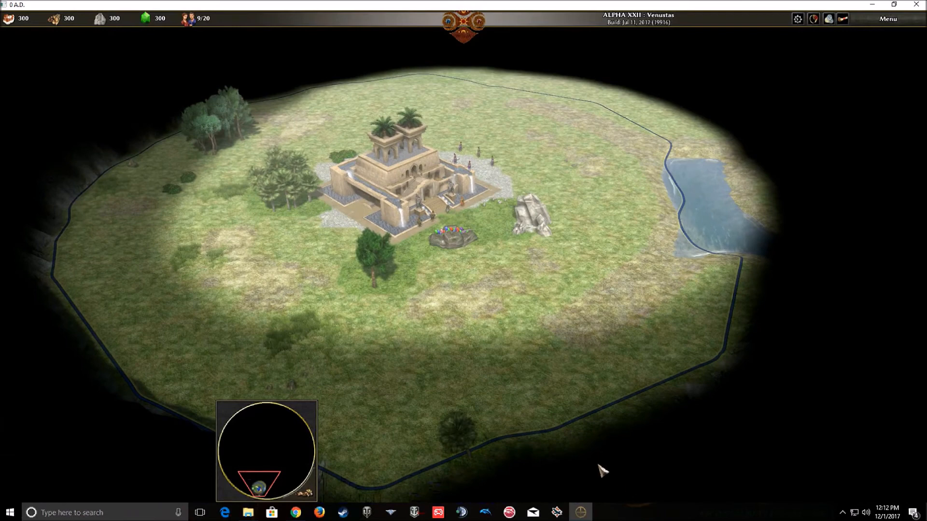
mouse_move(543, 369)
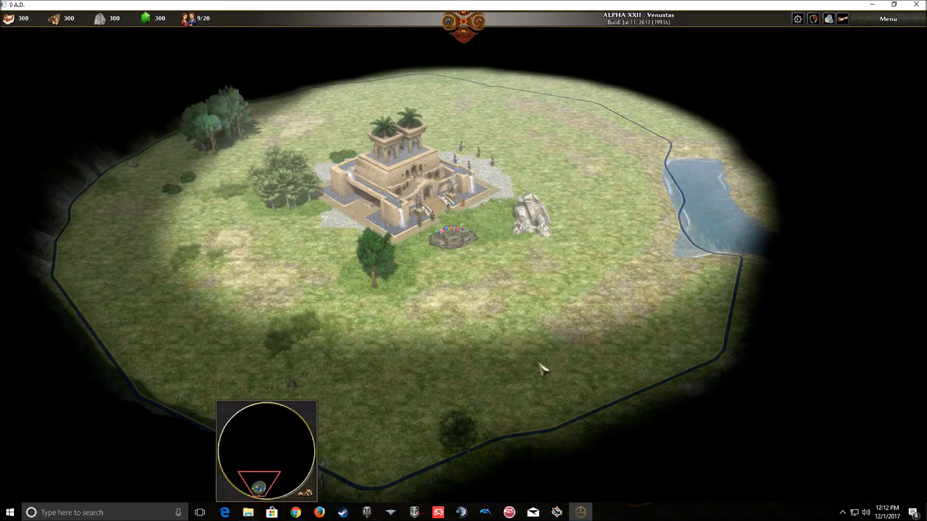